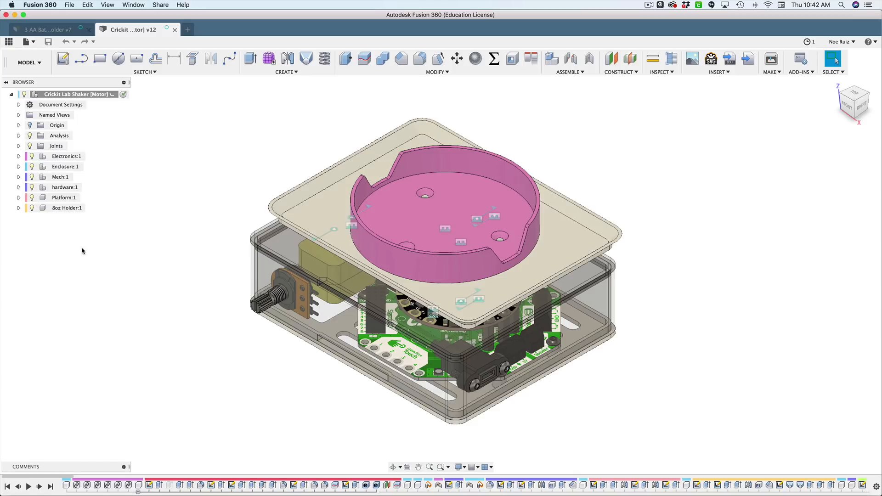
mouse_move(112, 94)
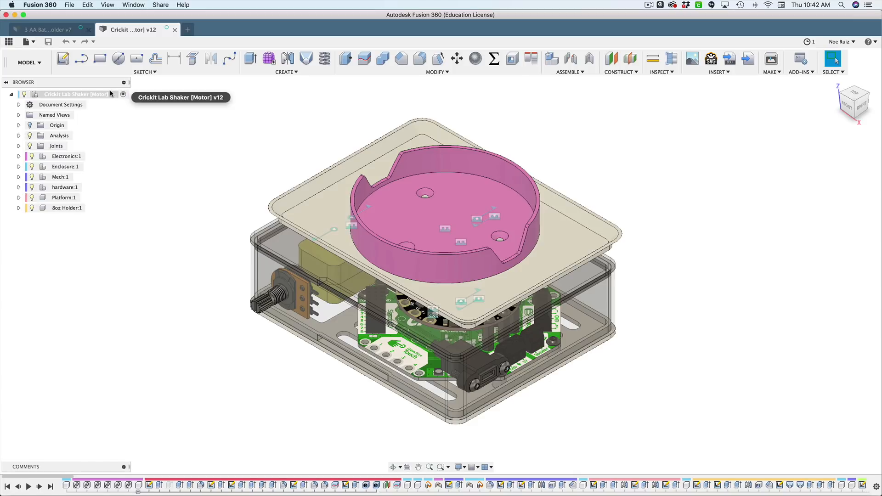
Open the Data Panel and show the Crickit Lab Shaker [Motor] design's context menu.
click(16, 42)
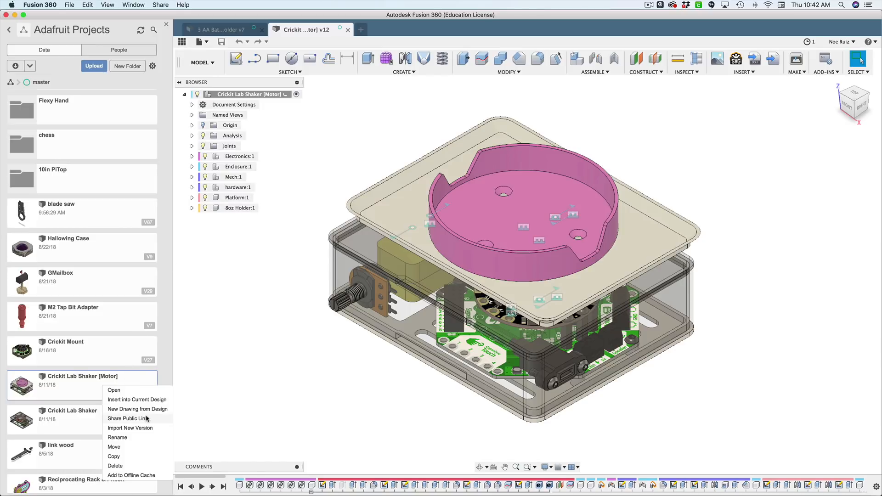
Turn on public link sharing with downloads allowed, then copy the link.
click(126, 419)
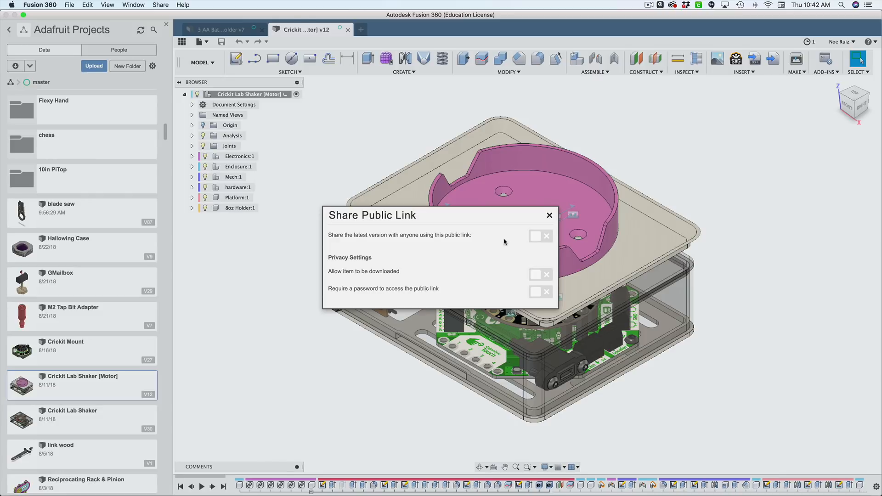
mouse_move(525, 242)
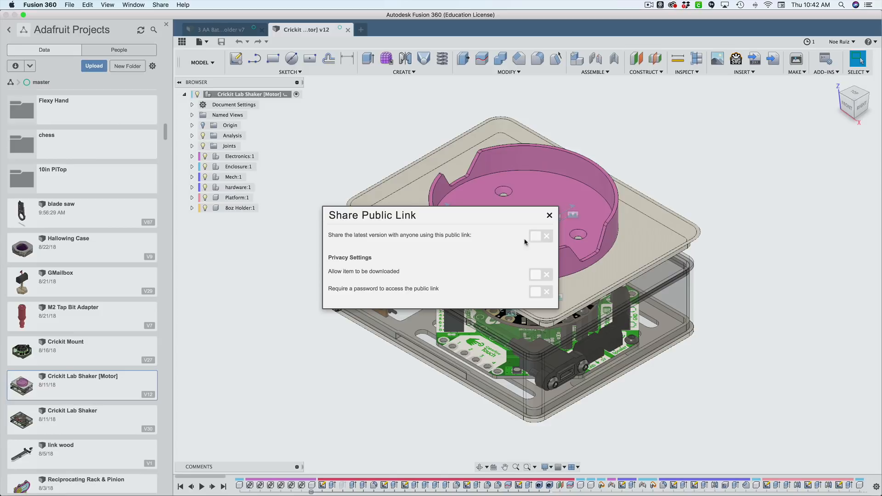
click(541, 236)
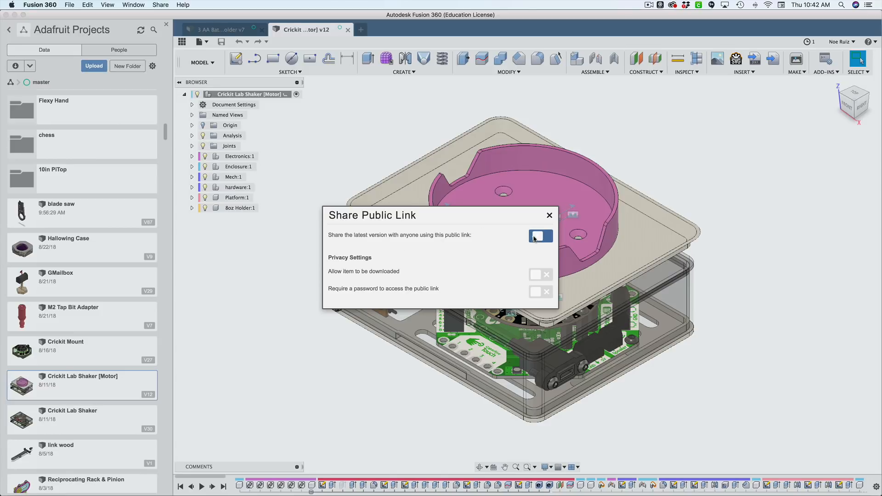
click(540, 237)
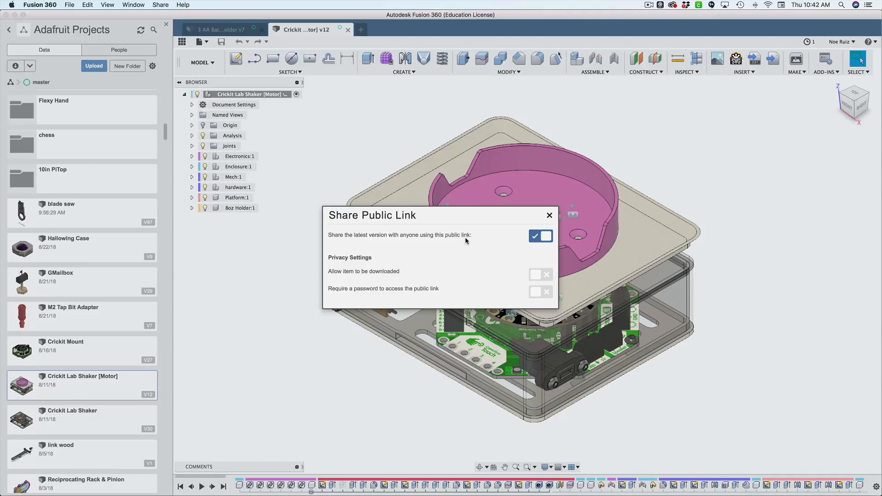
mouse_move(397, 243)
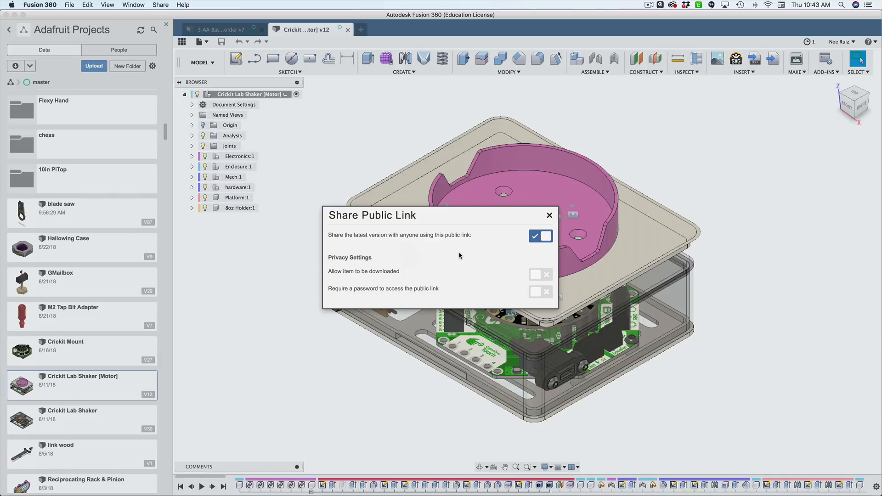
mouse_move(452, 239)
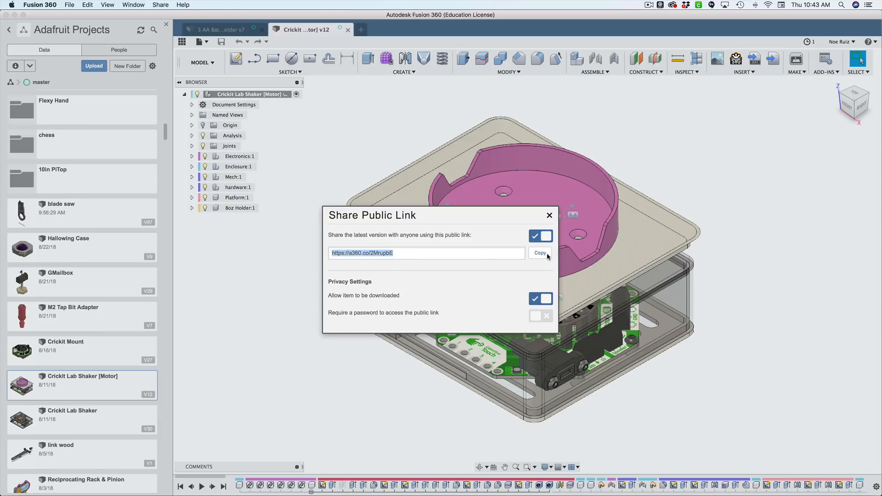
click(354, 249)
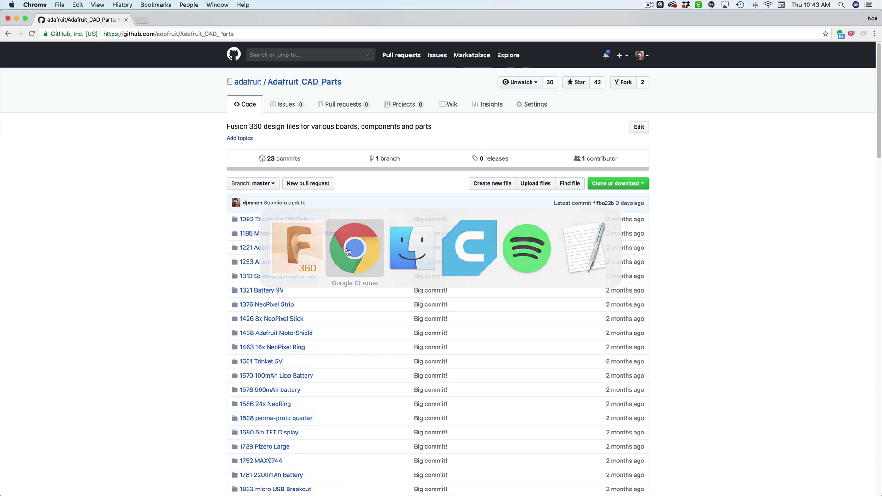
Open the shared link in Chrome and pick a download format from the A360 viewer.
click(354, 248)
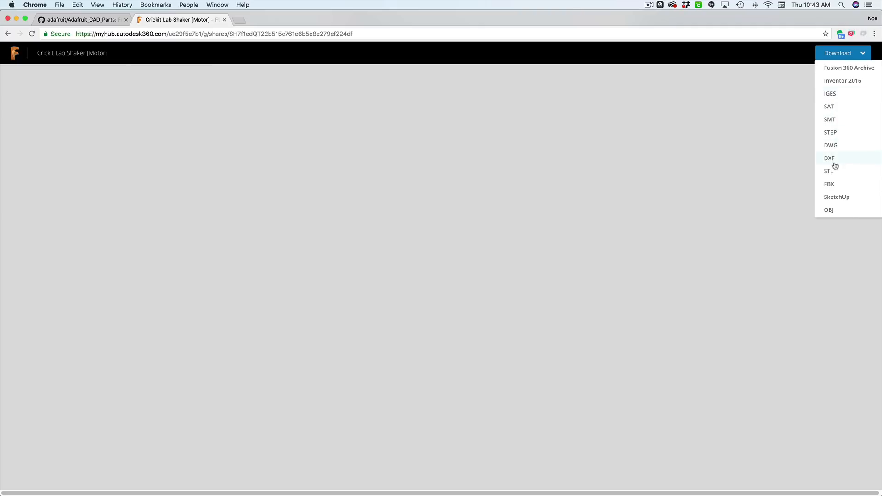
mouse_move(838, 75)
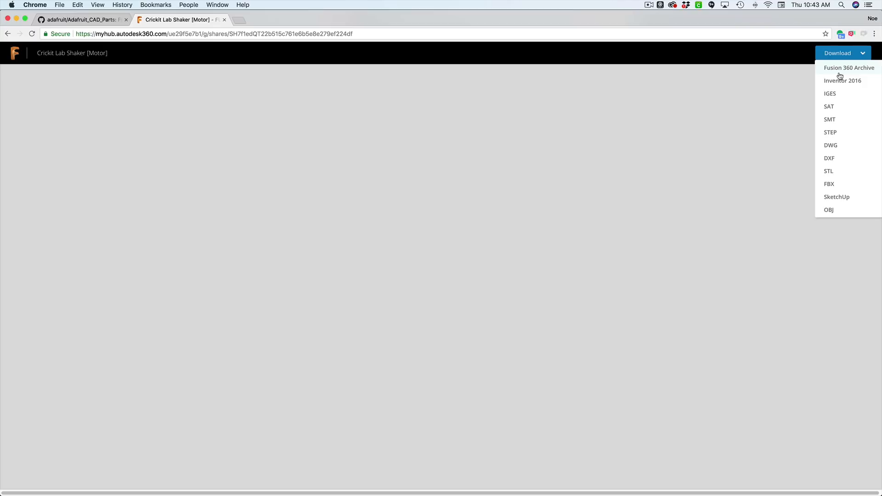
mouse_move(842, 83)
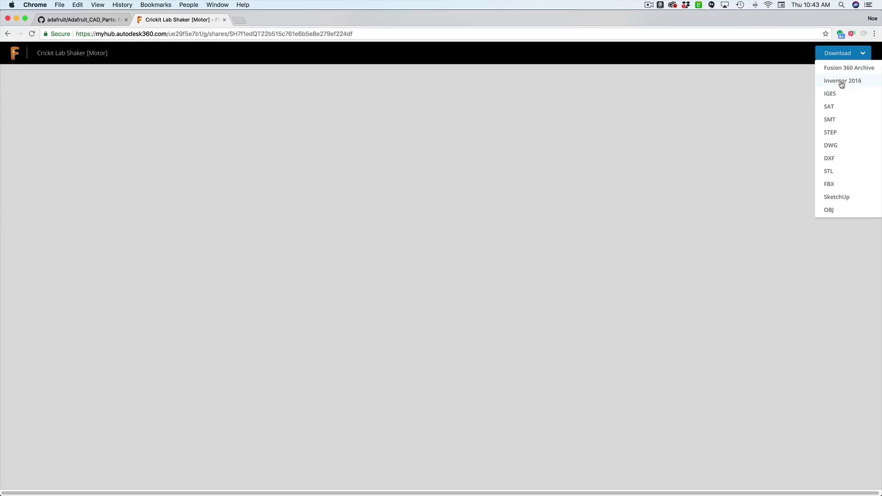
click(843, 80)
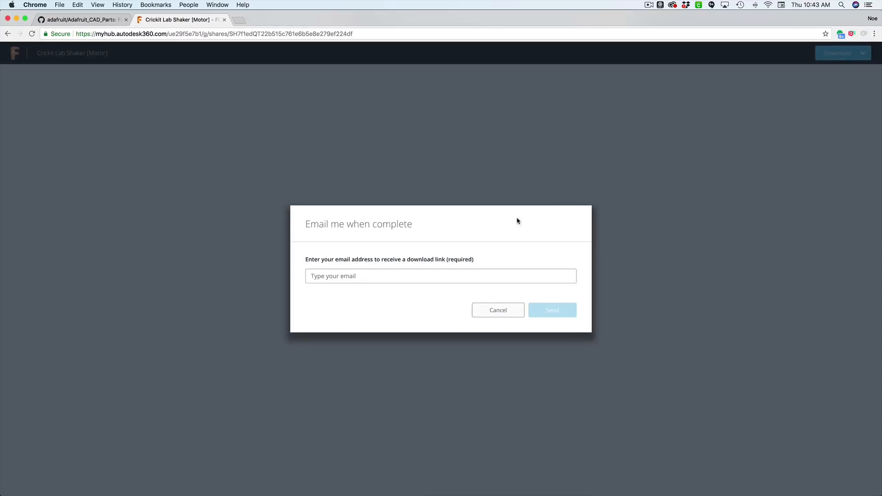
mouse_move(375, 258)
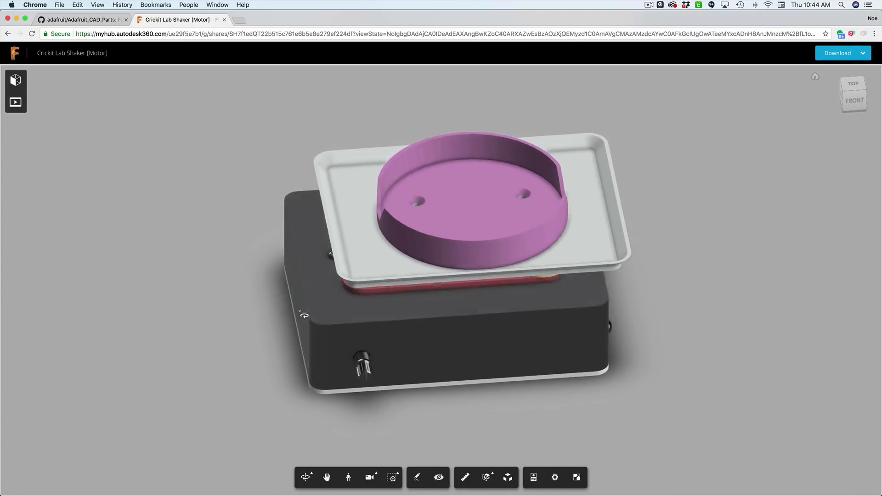
click(508, 477)
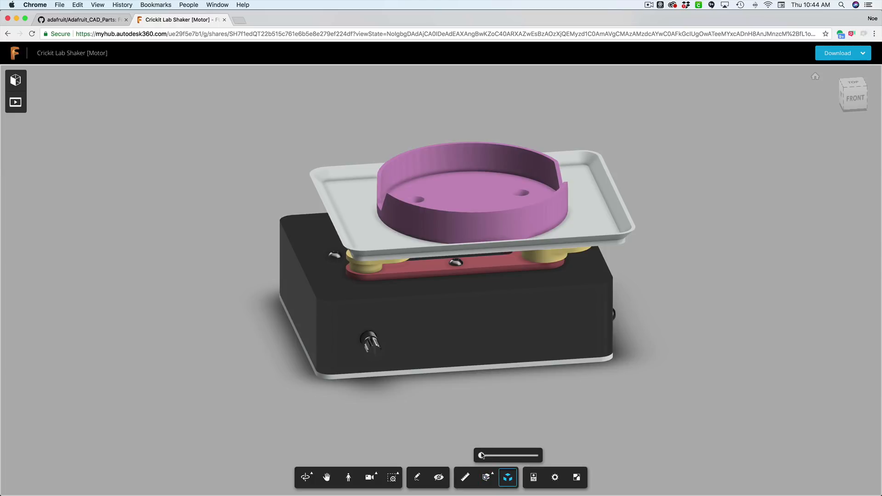
drag(482, 454, 528, 454)
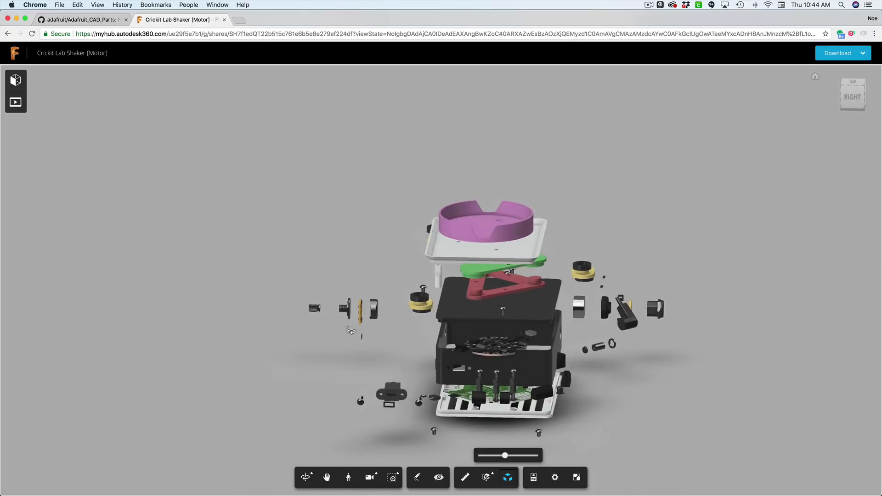
drag(504, 455, 487, 455)
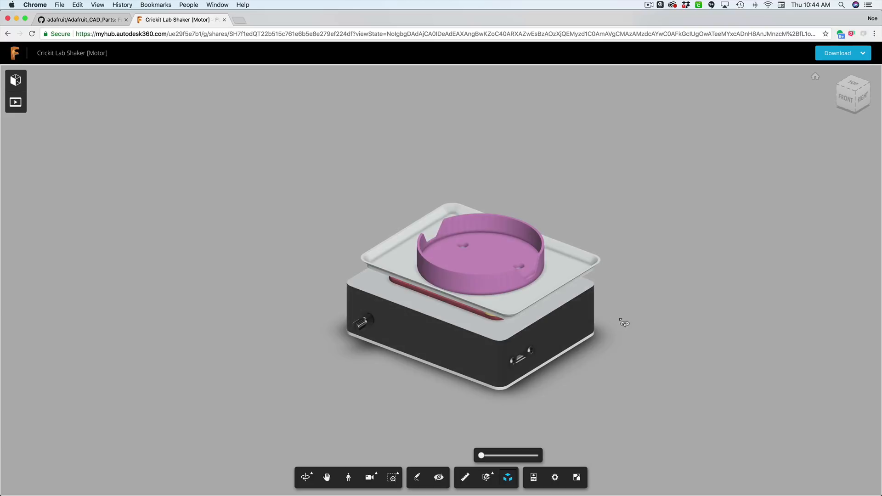
click(840, 53)
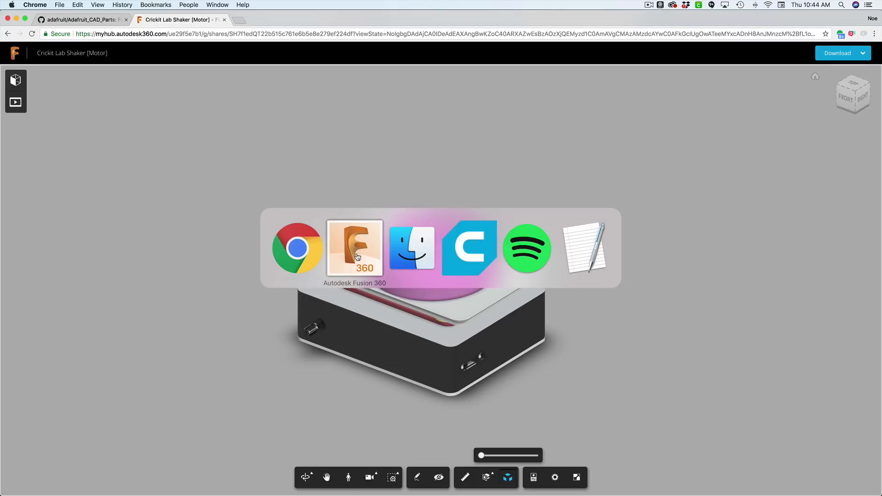
Return to Fusion 360 and close the Share Public Link dialog.
click(354, 249)
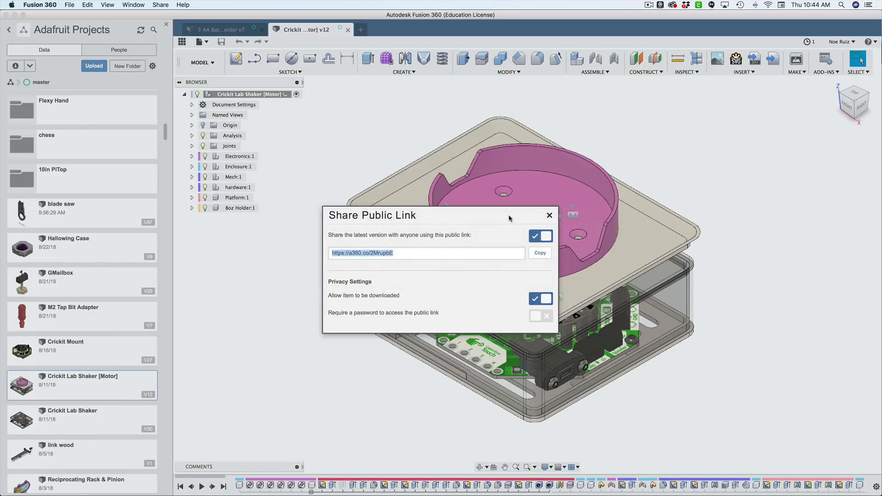
click(550, 215)
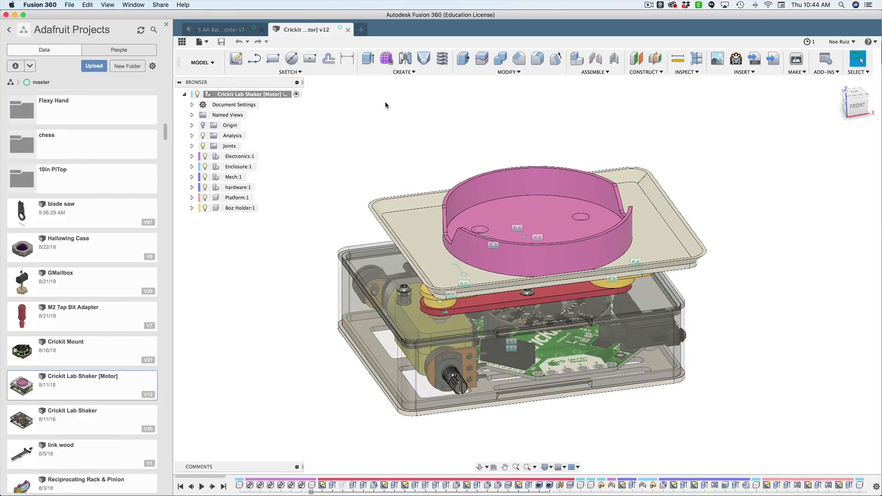
Export the root component as an .f3d to the Lab Shaker source folder, which Fusion refuses.
right_click(247, 94)
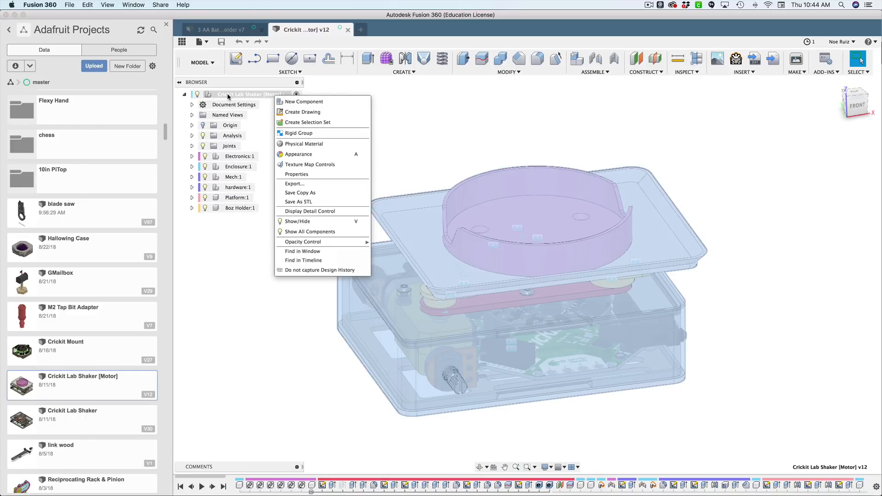
click(294, 183)
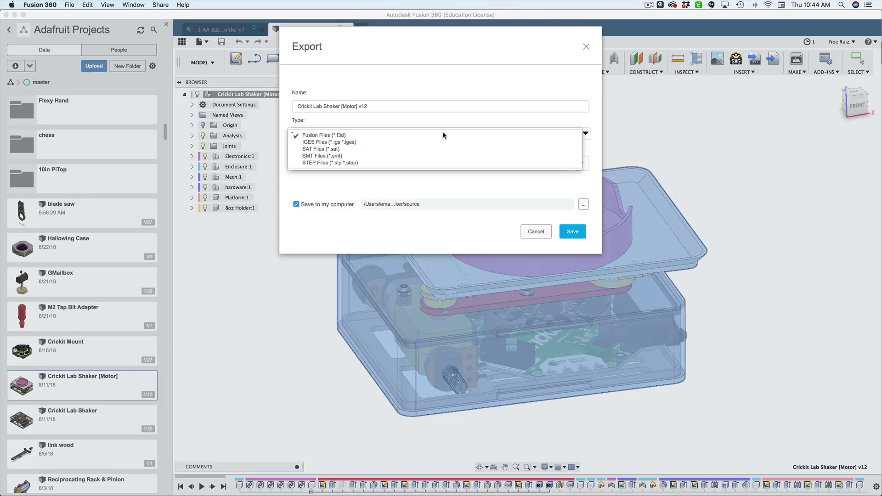
click(324, 135)
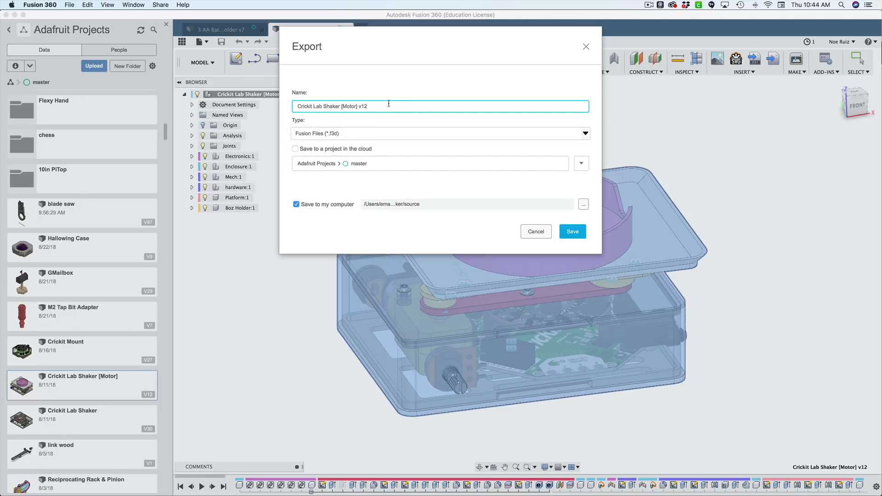
mouse_move(518, 187)
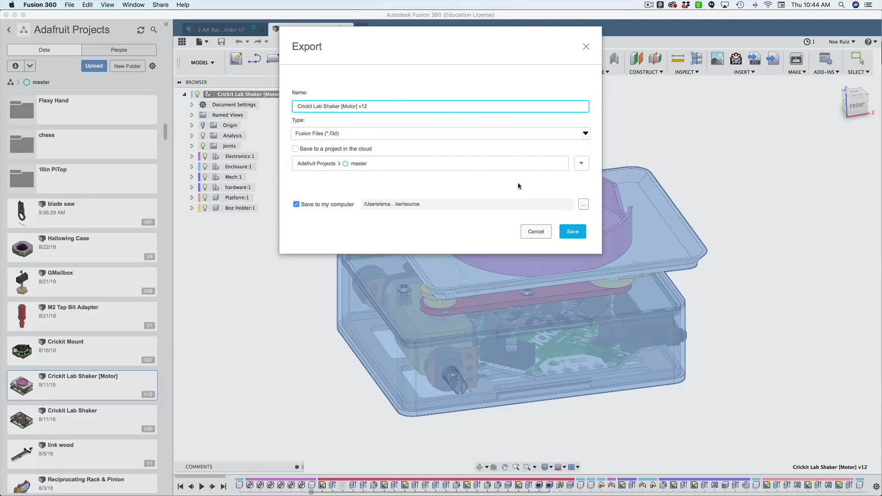
click(583, 204)
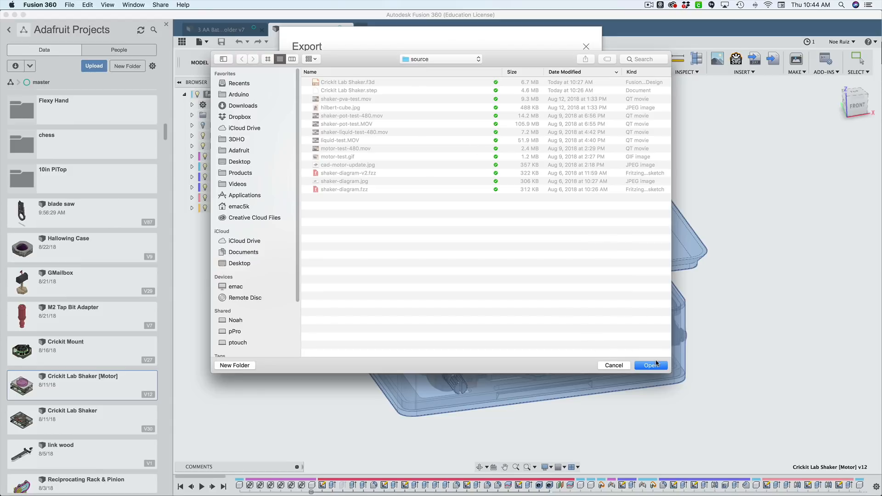
click(651, 365)
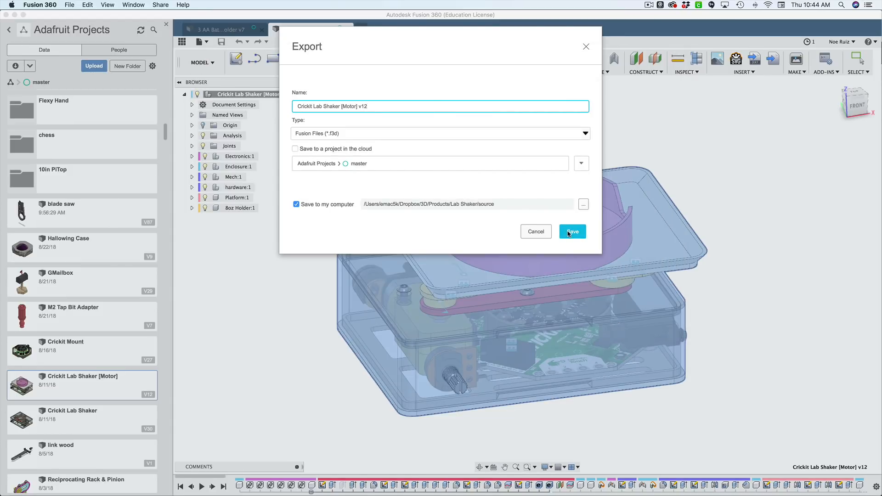
click(573, 232)
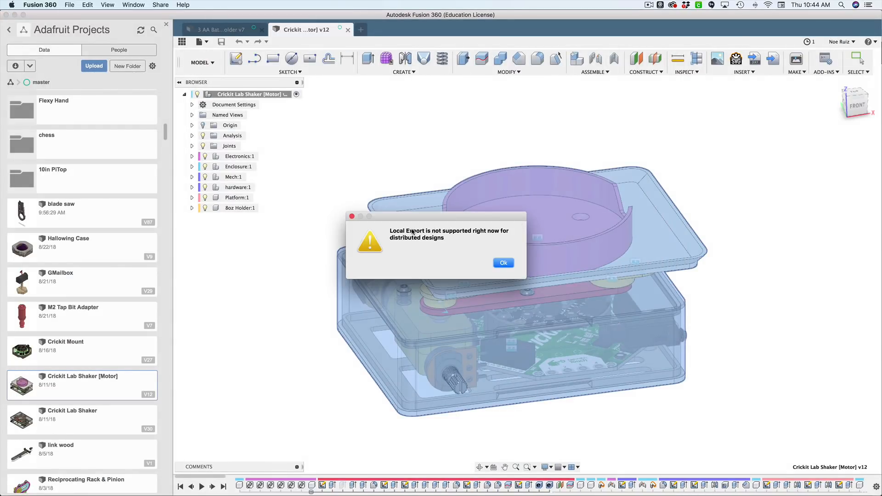
mouse_move(446, 239)
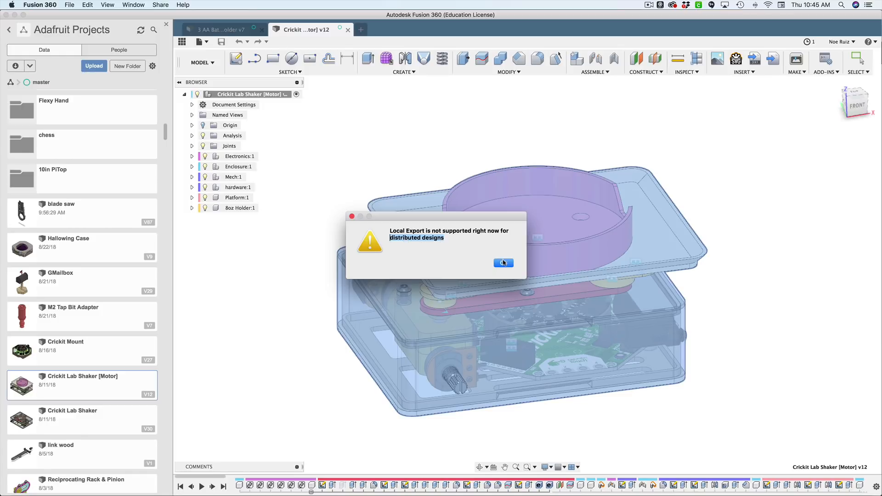
click(504, 262)
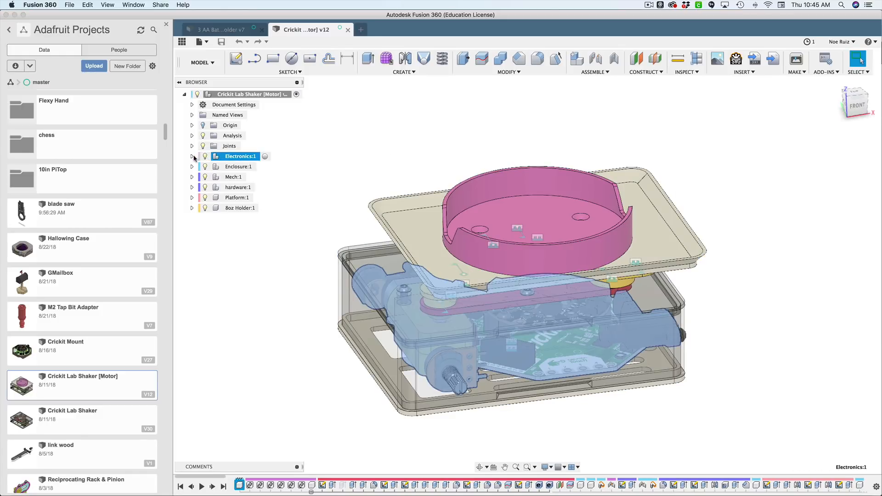
click(193, 156)
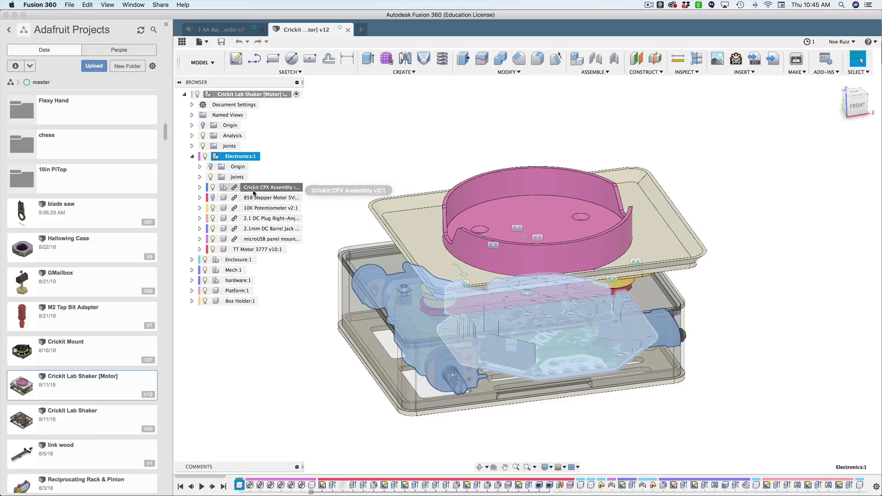
click(270, 187)
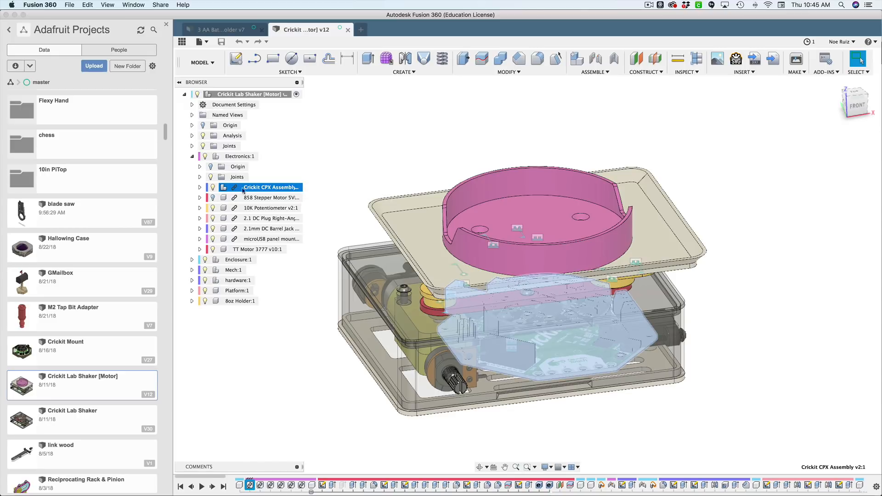
mouse_move(270, 187)
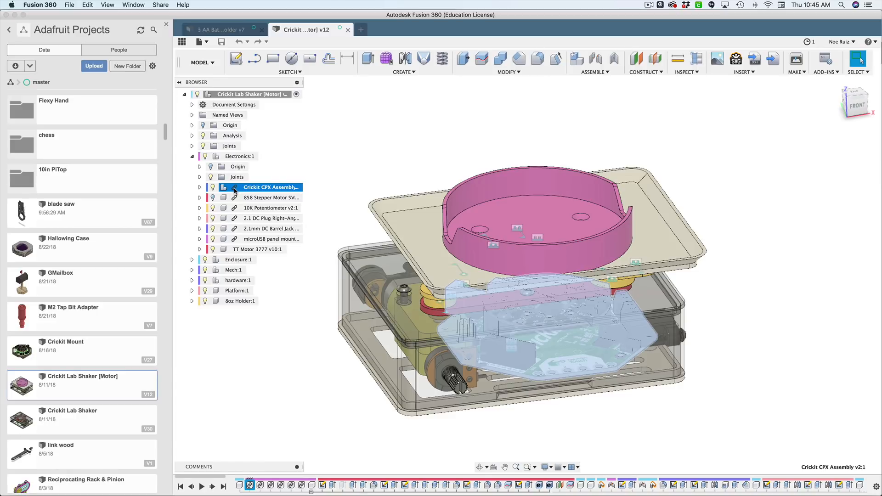
mouse_move(270, 198)
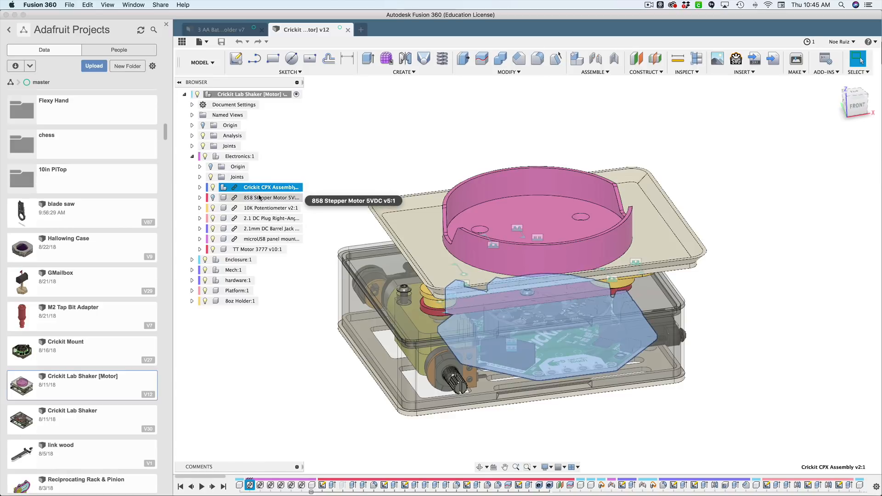
click(271, 207)
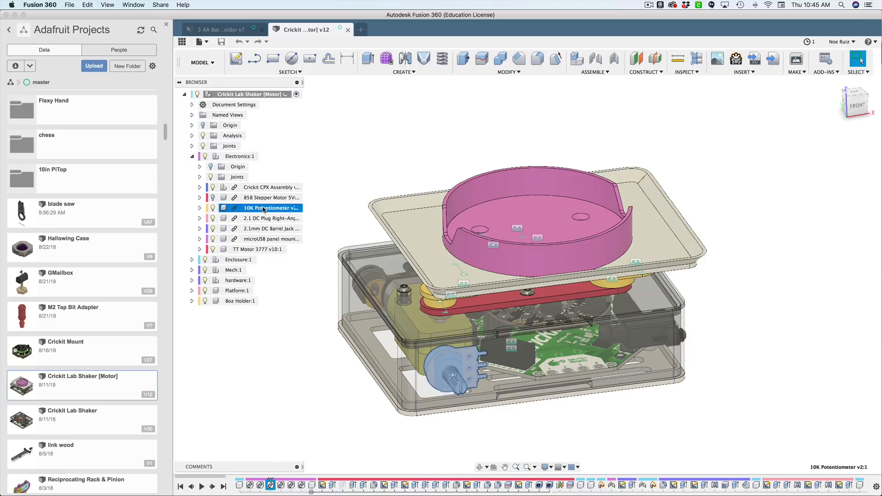
click(270, 218)
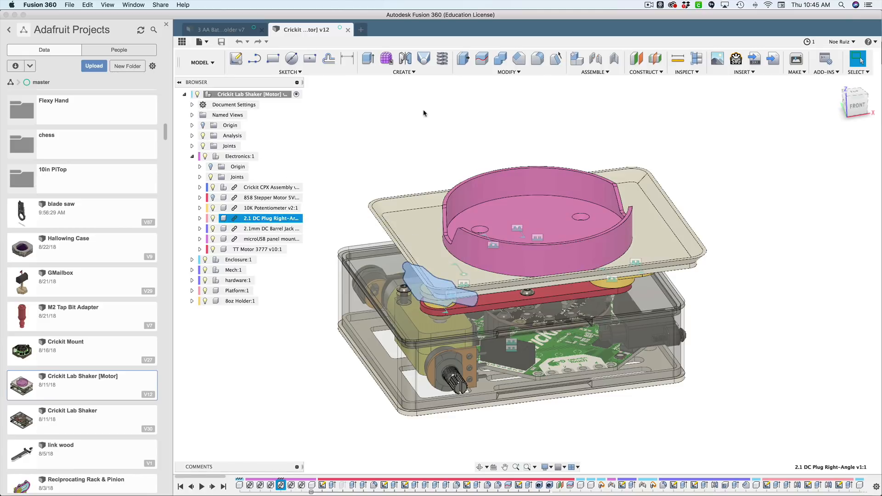
mouse_move(257, 187)
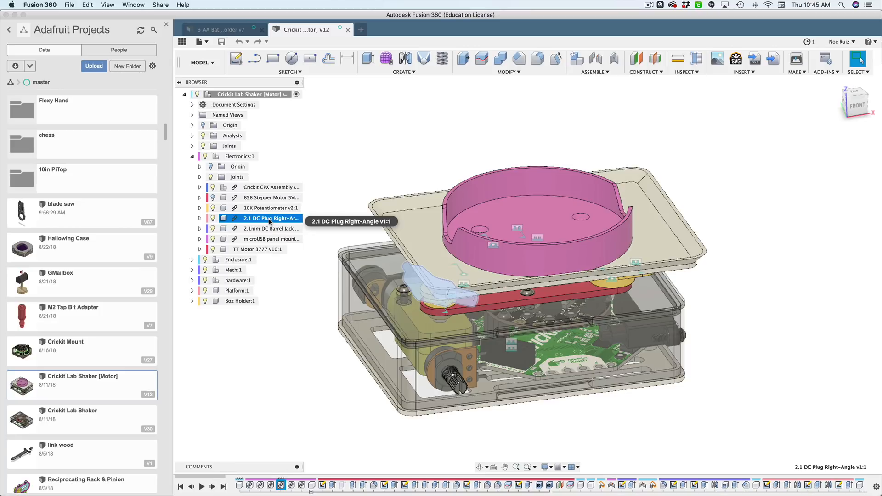
mouse_move(268, 236)
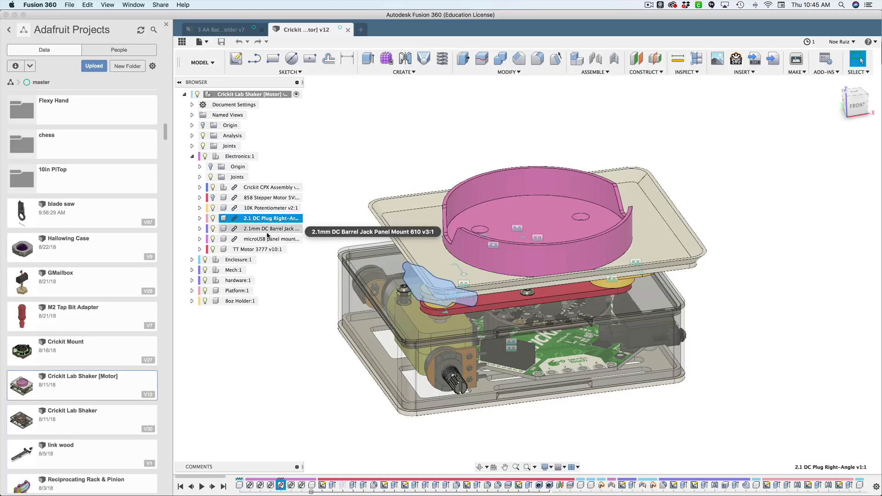
click(270, 229)
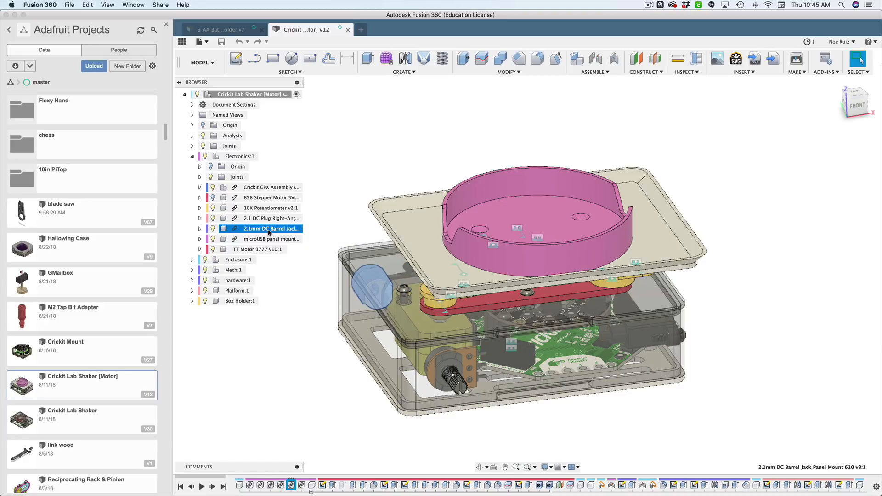
click(270, 218)
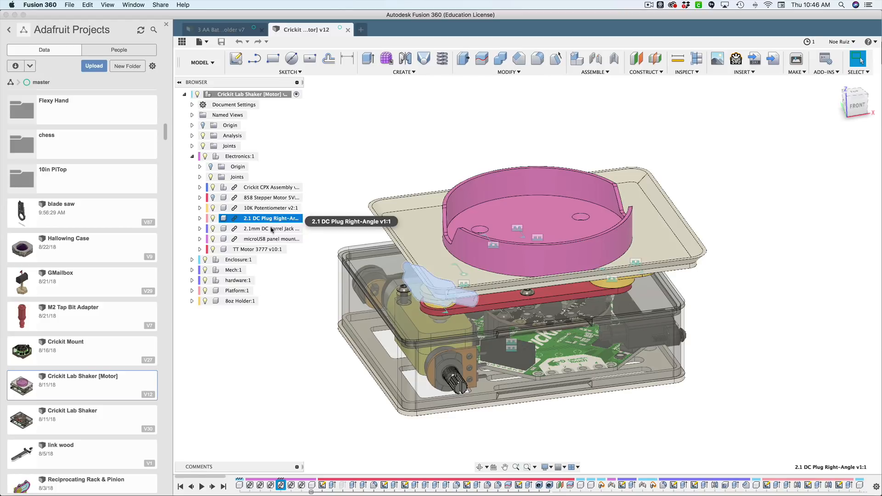
click(271, 228)
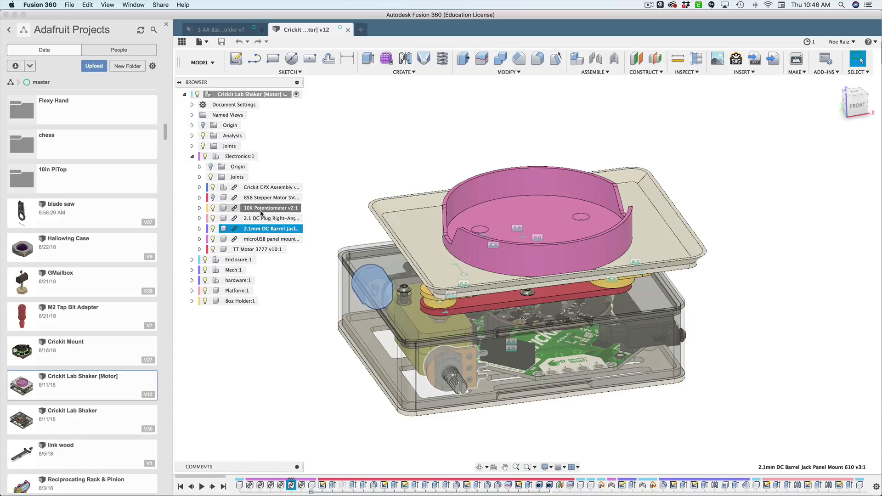
click(269, 207)
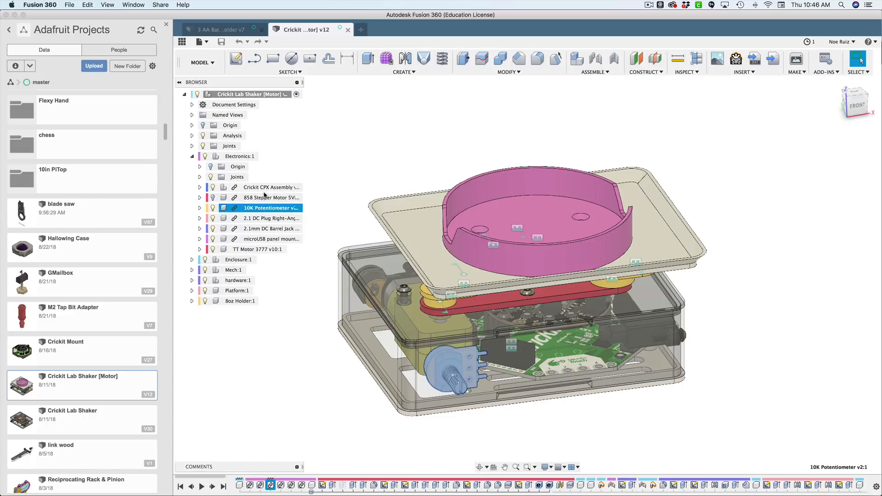
click(271, 218)
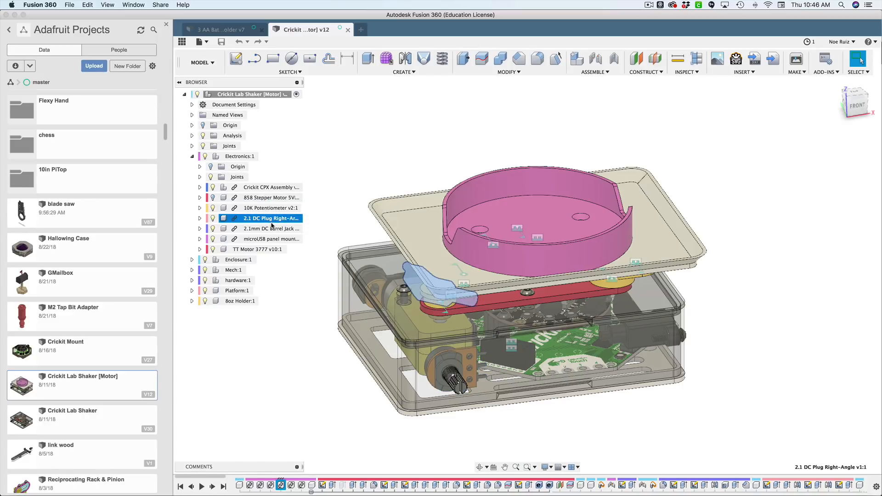
click(271, 239)
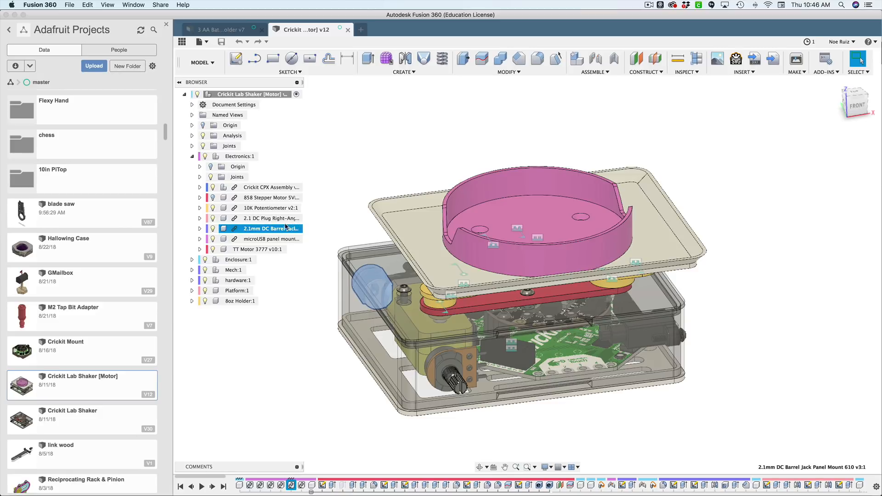
click(270, 219)
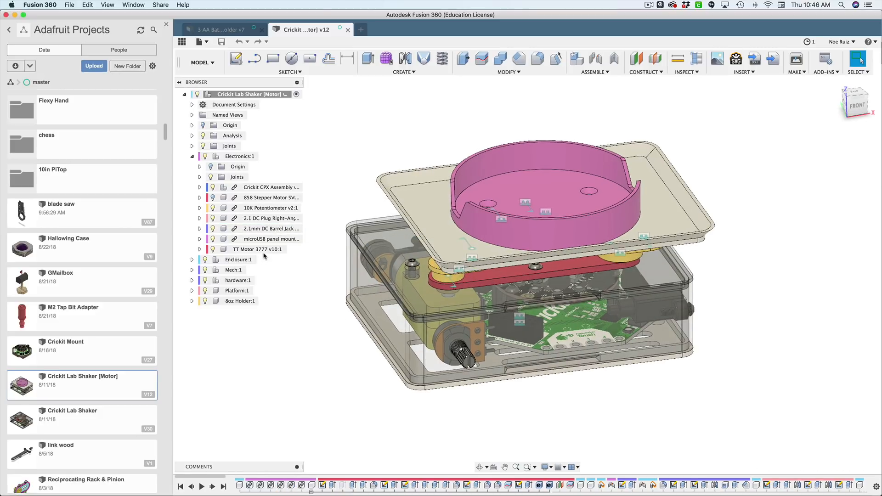
mouse_move(254, 187)
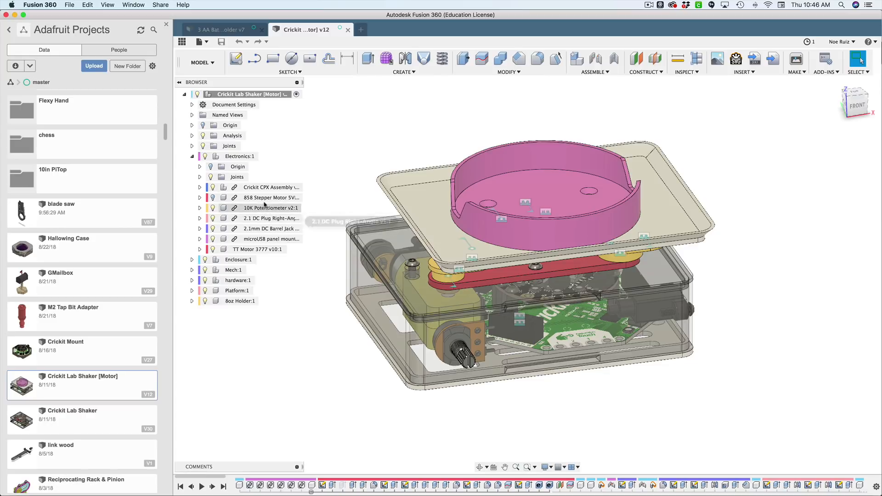
Break Link on Crickit CPX Assembly in the Browser and check the timeline.
right_click(269, 187)
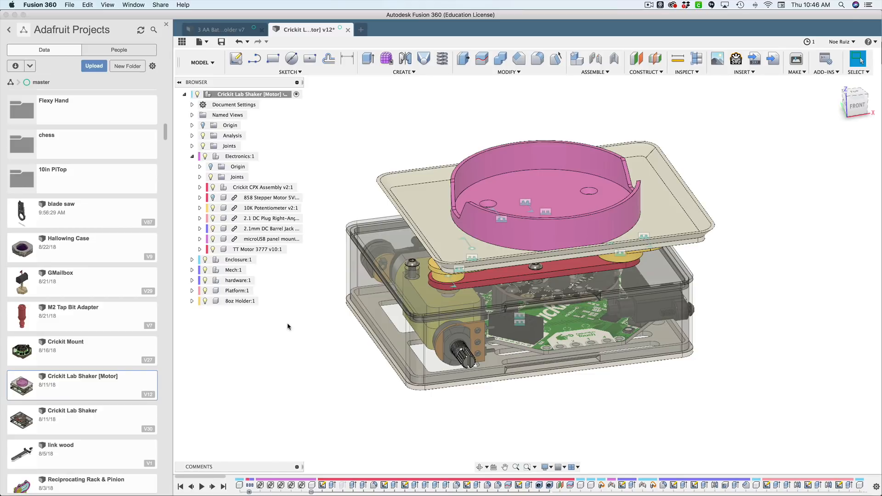
mouse_move(439, 462)
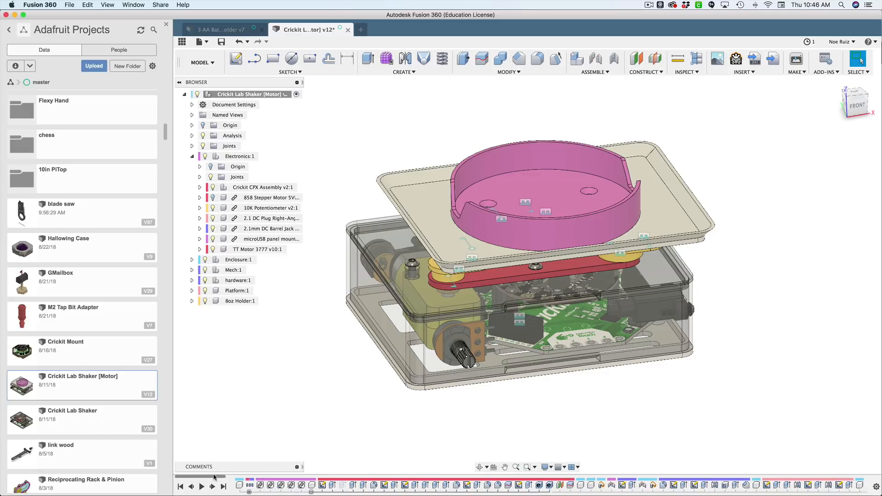
click(248, 485)
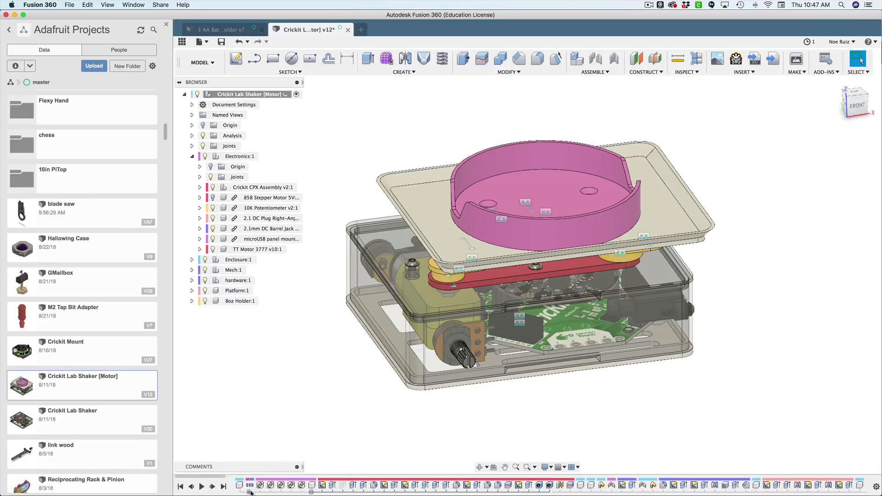
click(263, 187)
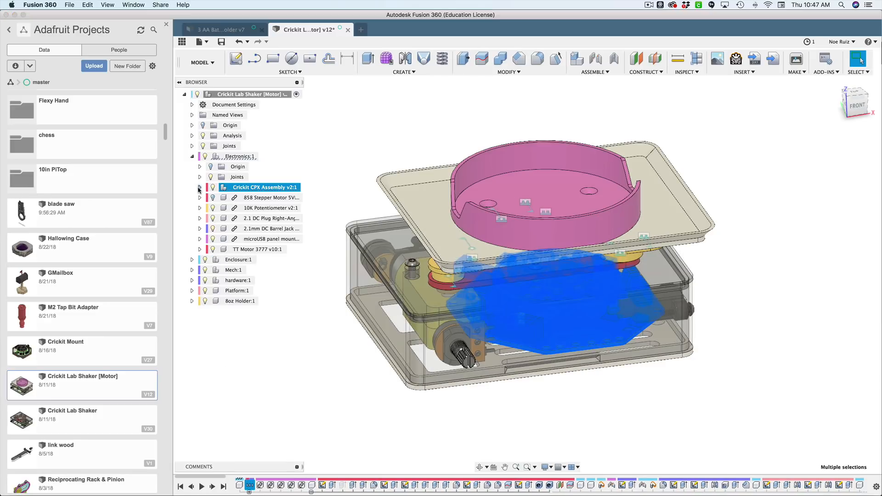
Expand Crickit CPX Assembly and break links on Crickit CPX and Circuit Playground Express.
click(199, 187)
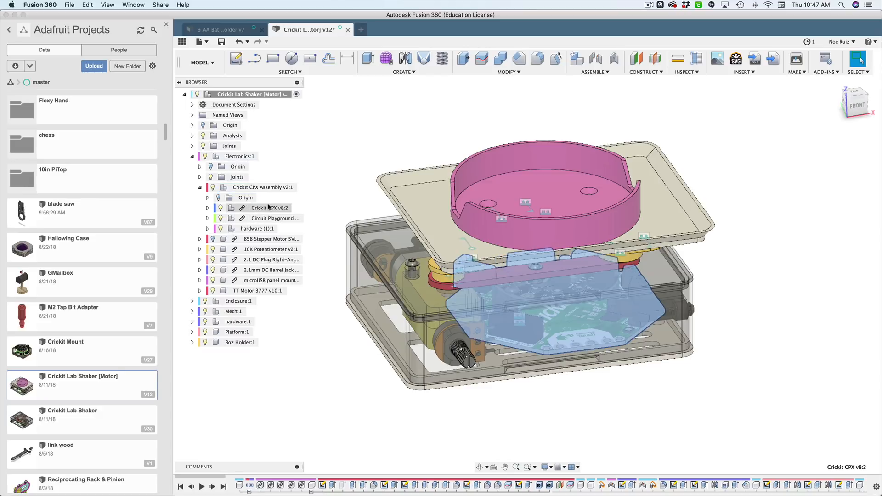
click(270, 207)
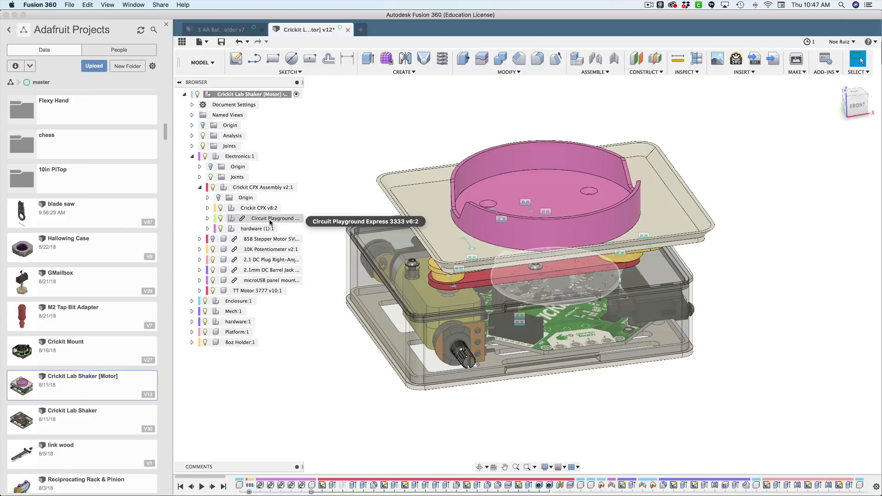
click(274, 218)
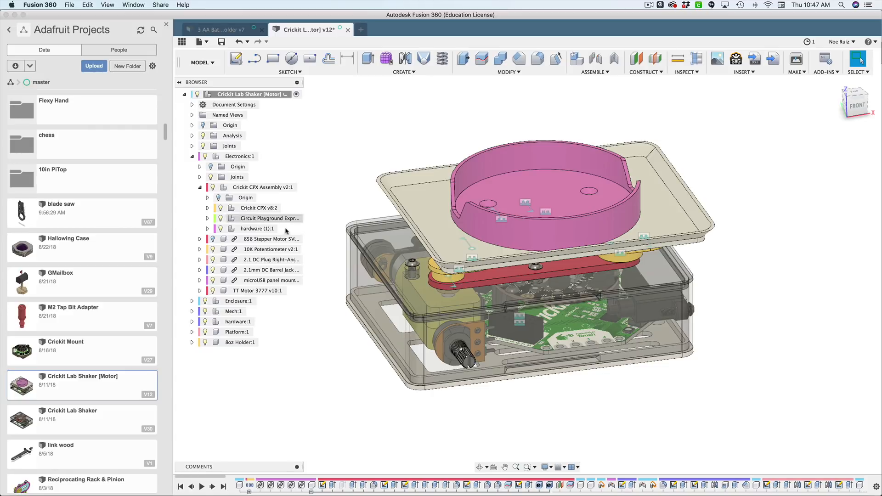
right_click(265, 249)
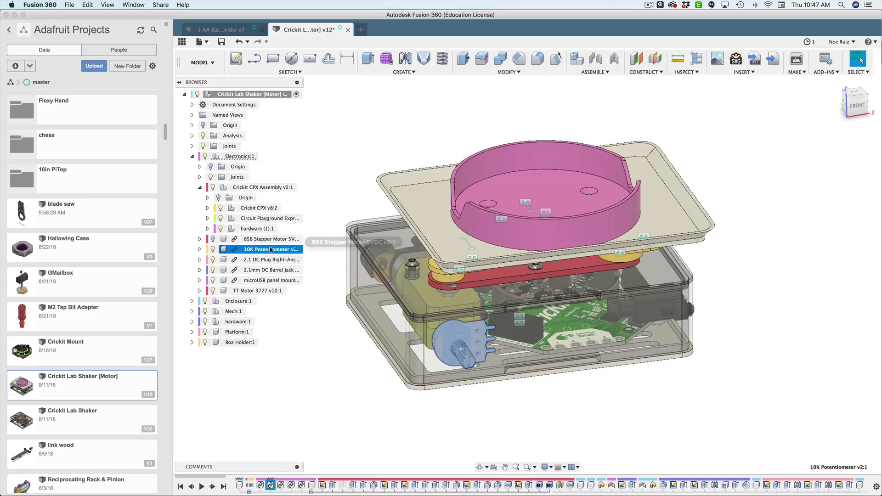
Open the context menu of the microUSB panel mount Component Insert timeline feature.
right_click(270, 249)
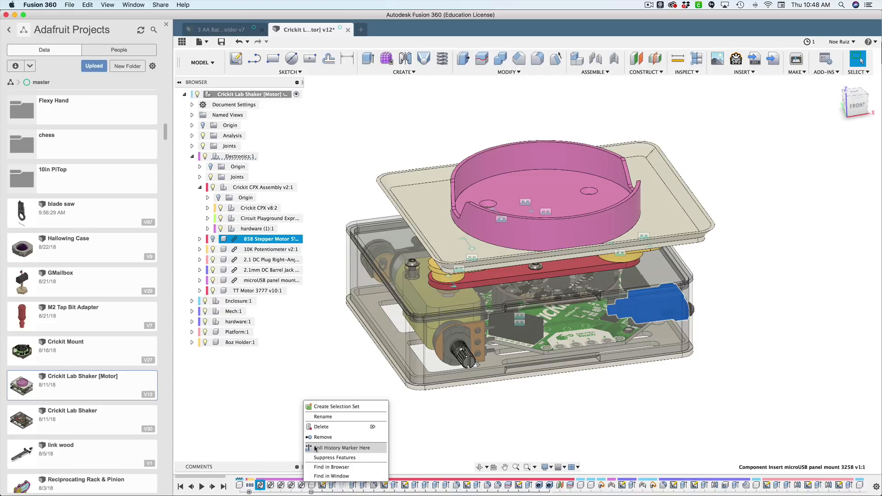
Roll the history marker back to the microUSB panel mount insert.
click(334, 458)
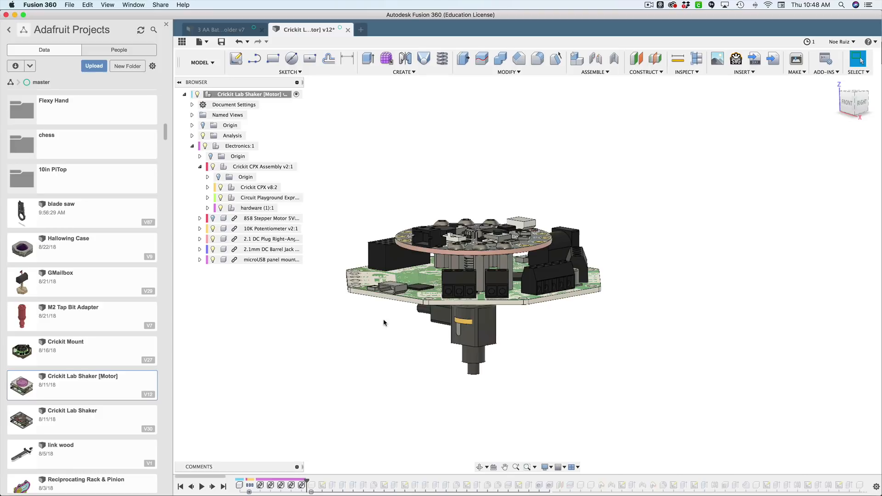
mouse_move(296, 439)
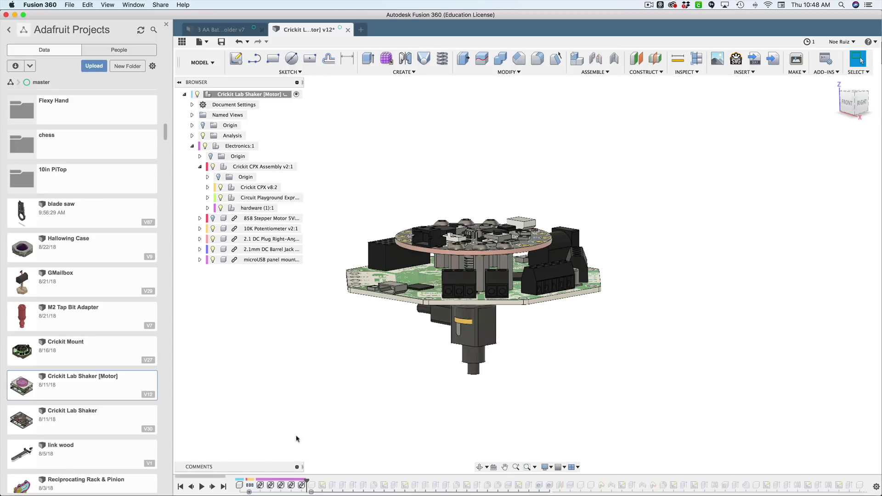
mouse_move(256, 233)
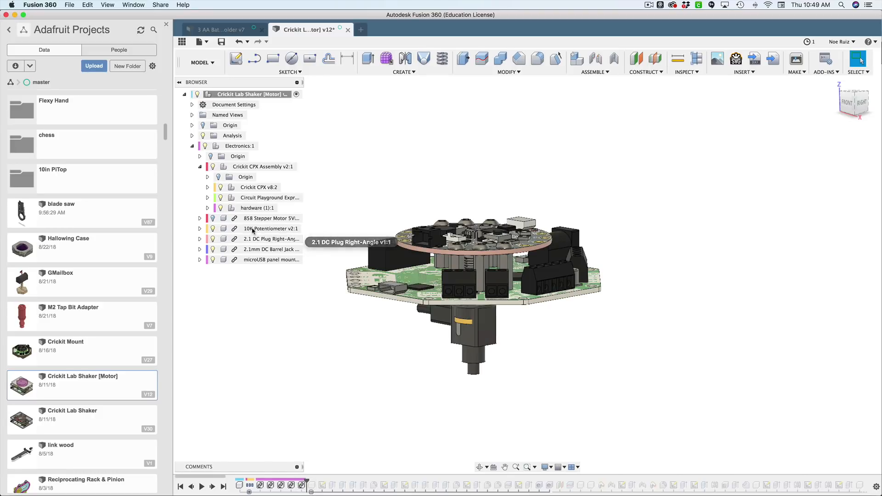
Break links on the 10K Potentiometer, DC plug, barrel jack and microUSB panel mount.
click(271, 228)
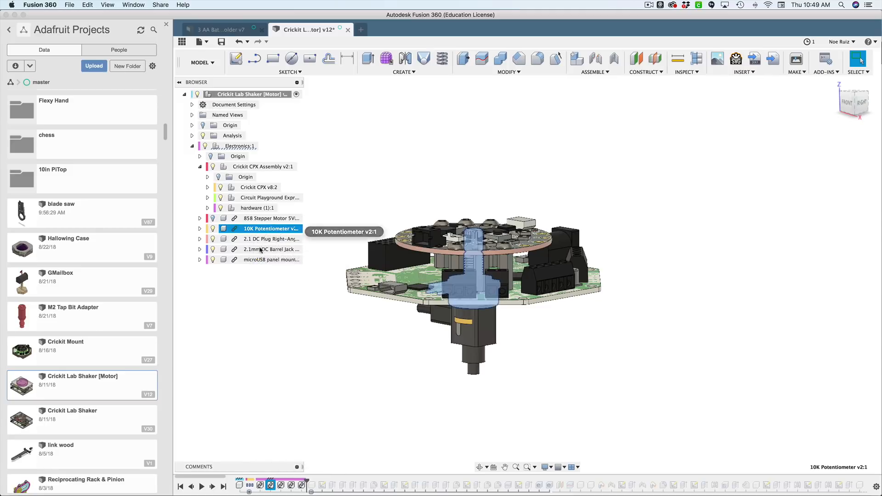
click(267, 260)
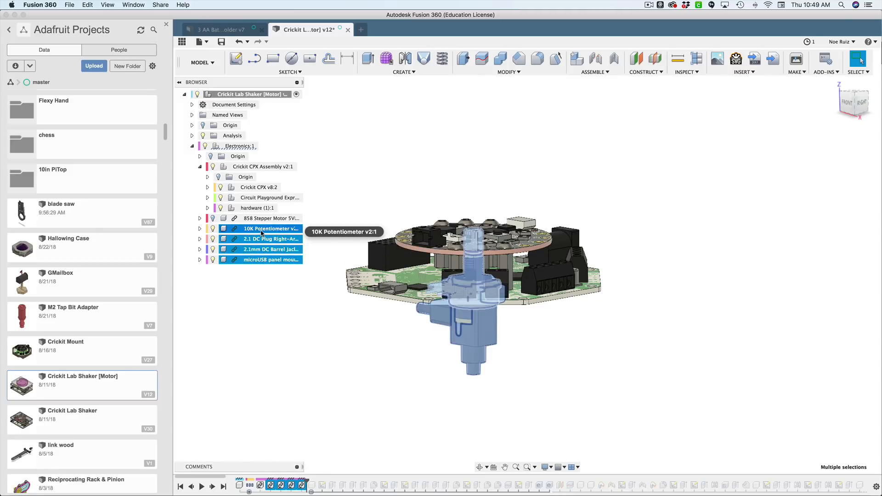
right_click(262, 228)
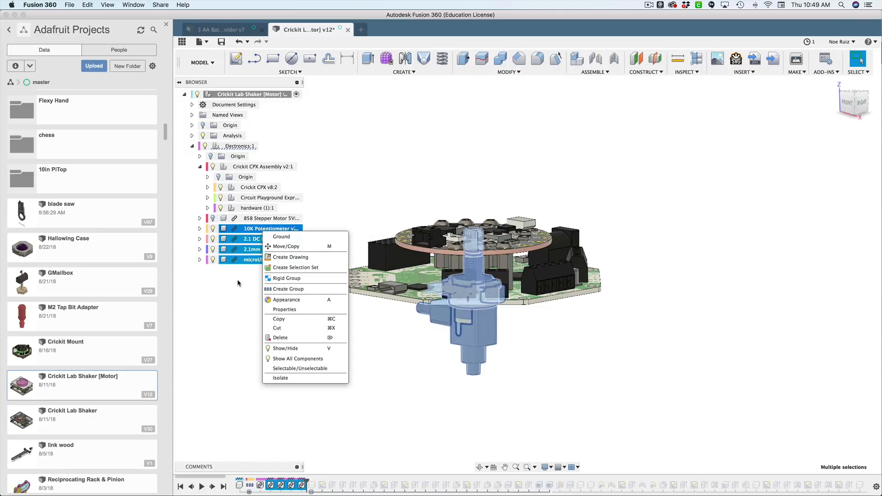
click(270, 218)
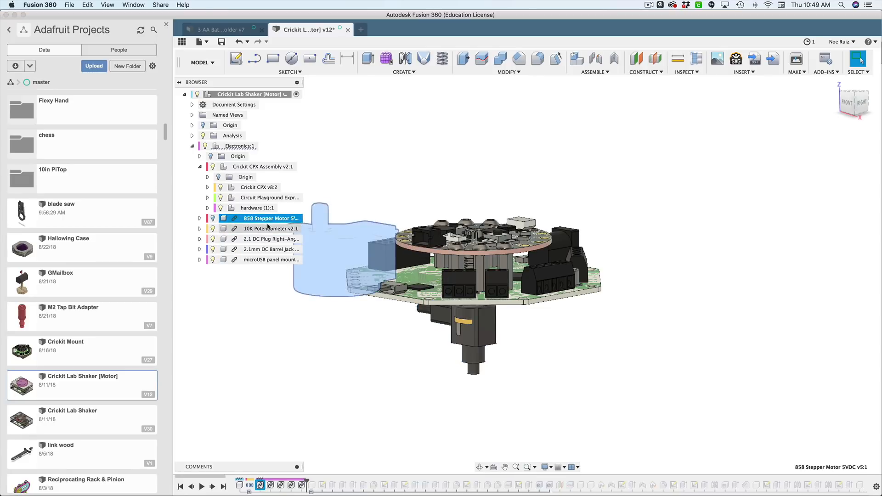
click(270, 228)
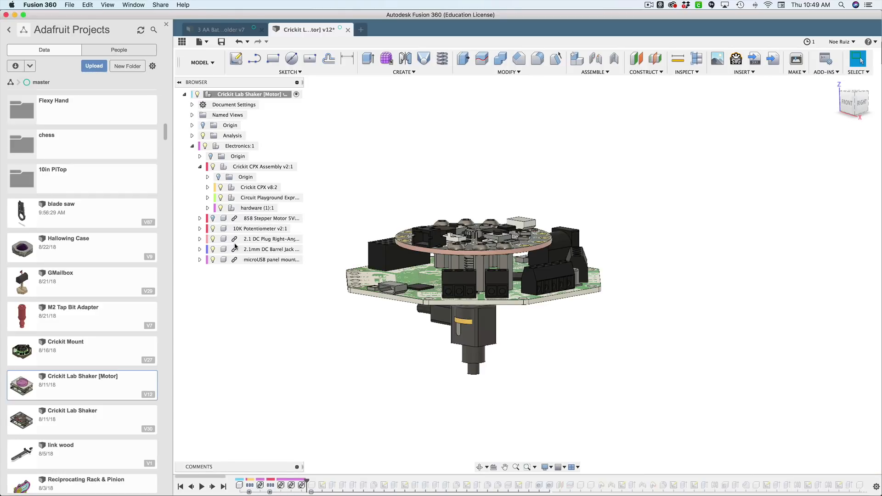
right_click(271, 239)
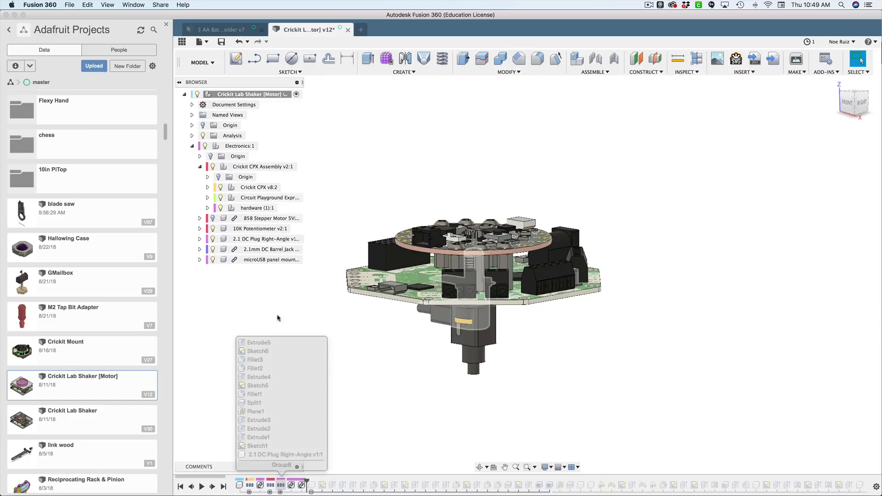
click(260, 229)
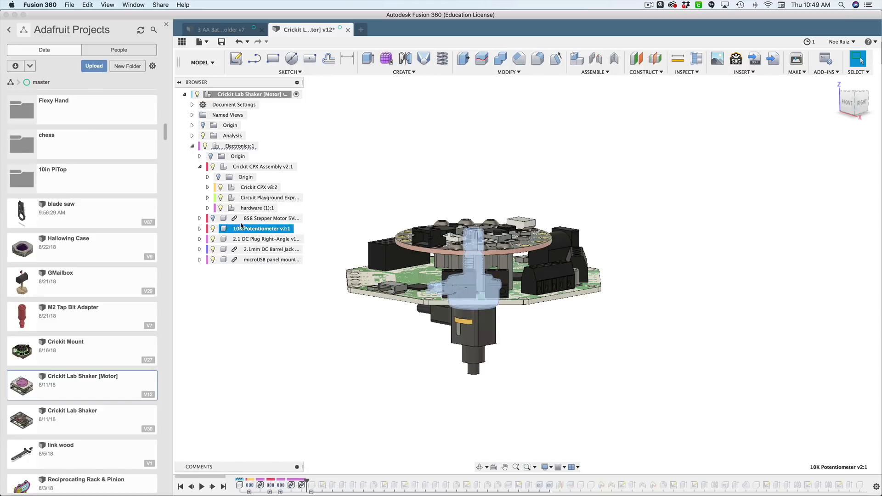
right_click(270, 249)
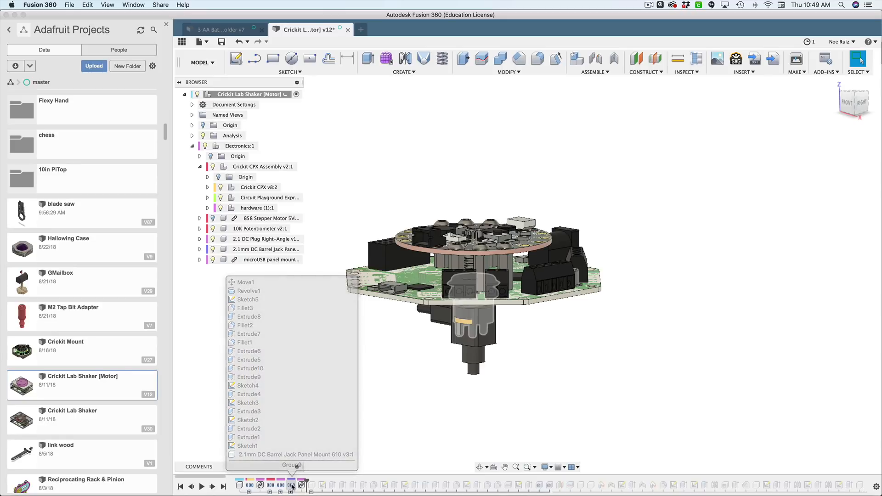
right_click(271, 259)
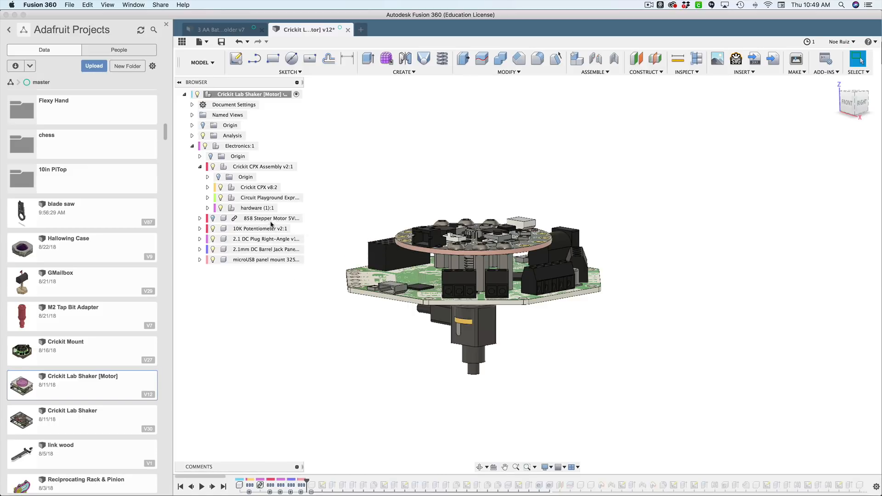
right_click(267, 218)
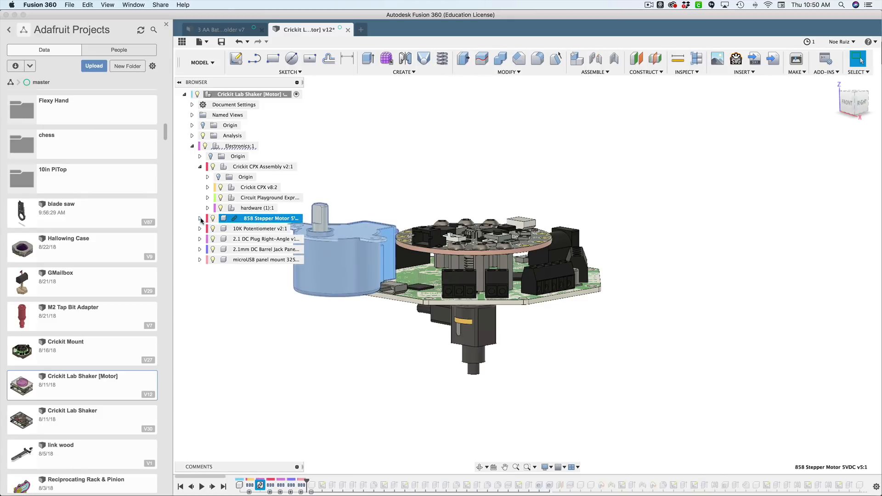
Inspect the 858 Stepper Motor's bodies, then roll the timeline to the end for the full shaker.
click(200, 219)
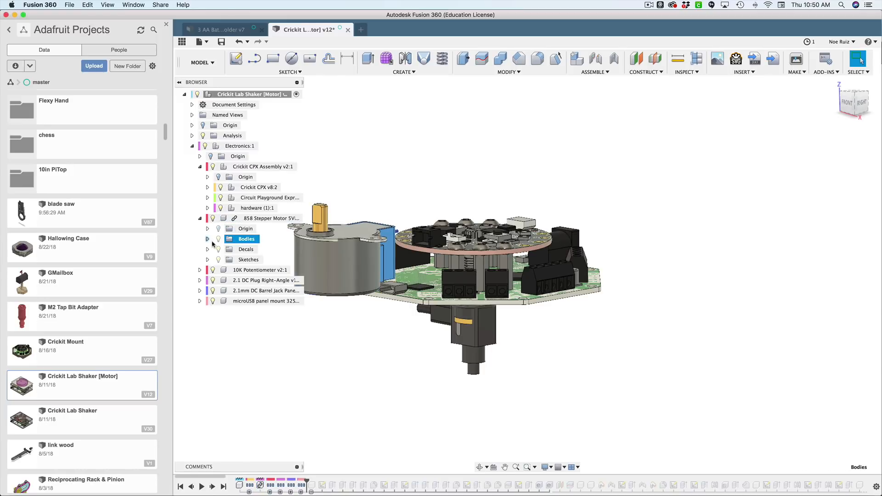
click(208, 239)
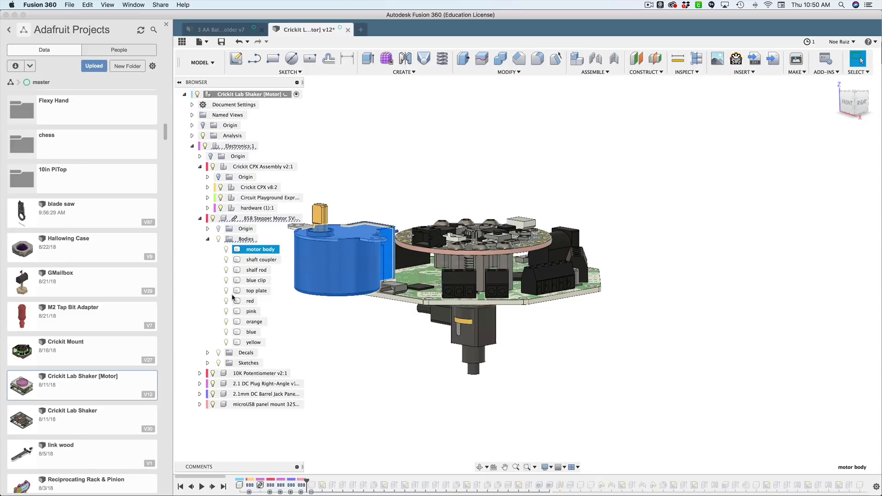
click(254, 321)
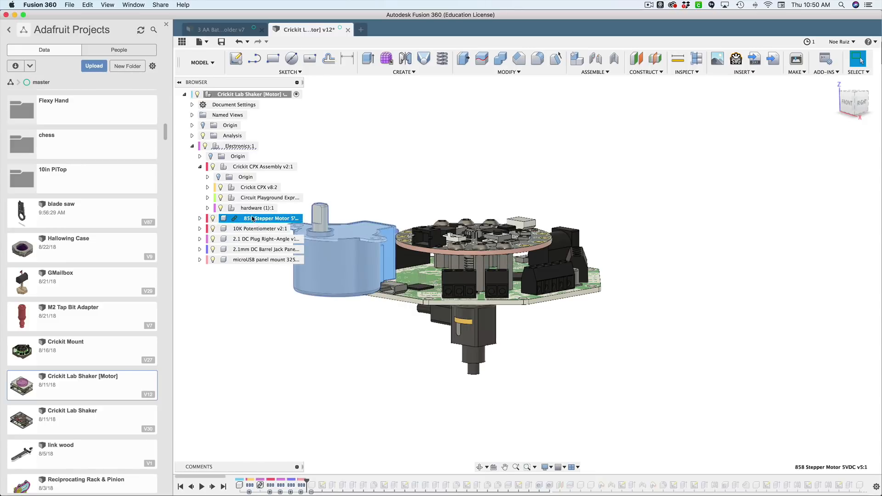
mouse_move(267, 218)
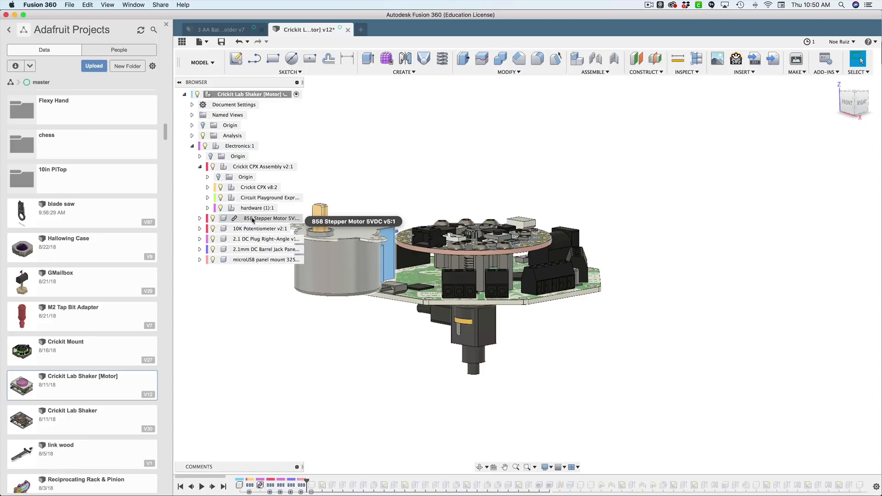
click(269, 218)
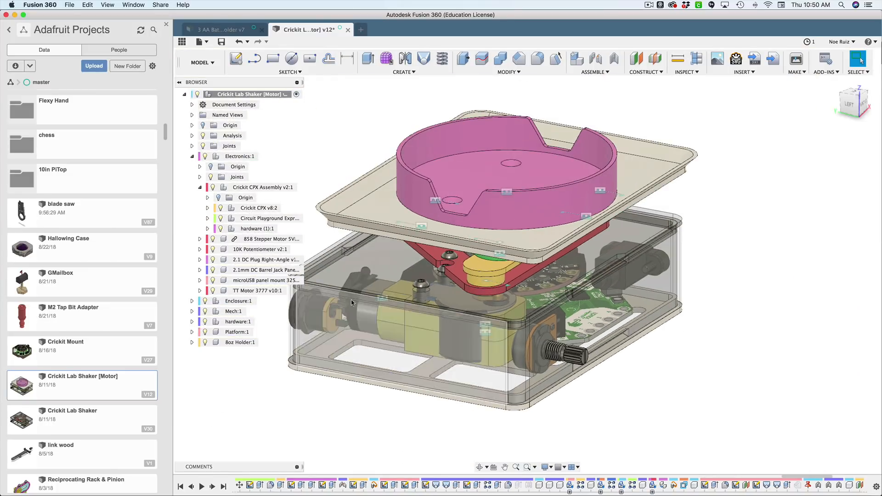
Break Link on the 858 Stepper Motor component in the Browser.
click(269, 239)
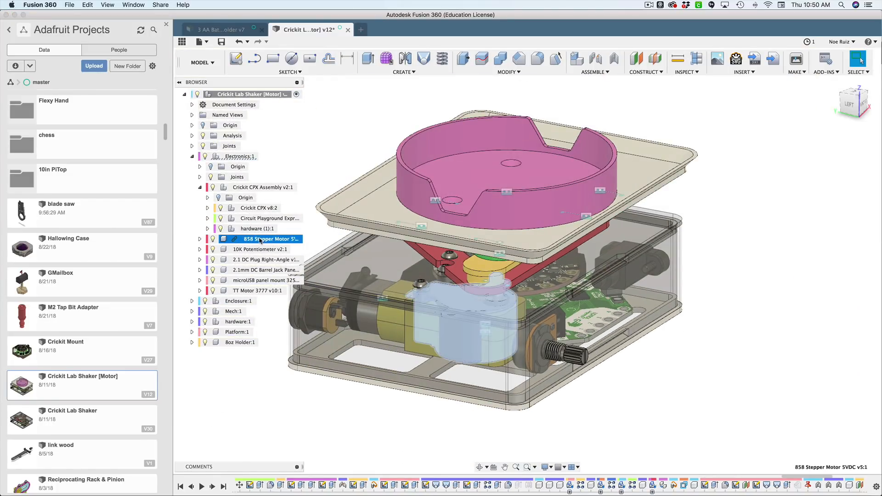
right_click(262, 239)
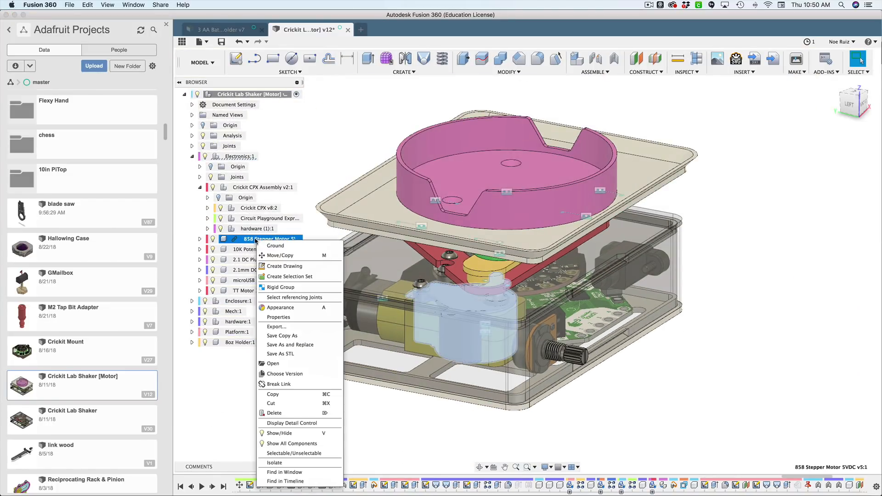
click(286, 385)
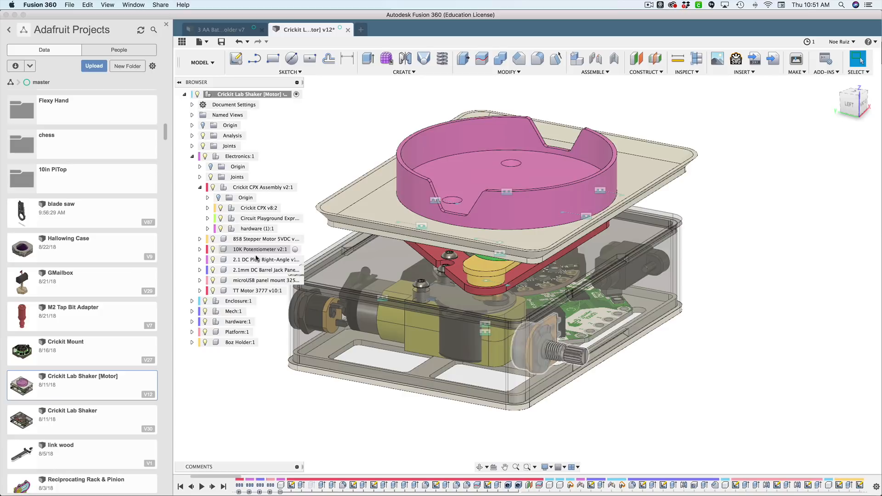
mouse_move(257, 239)
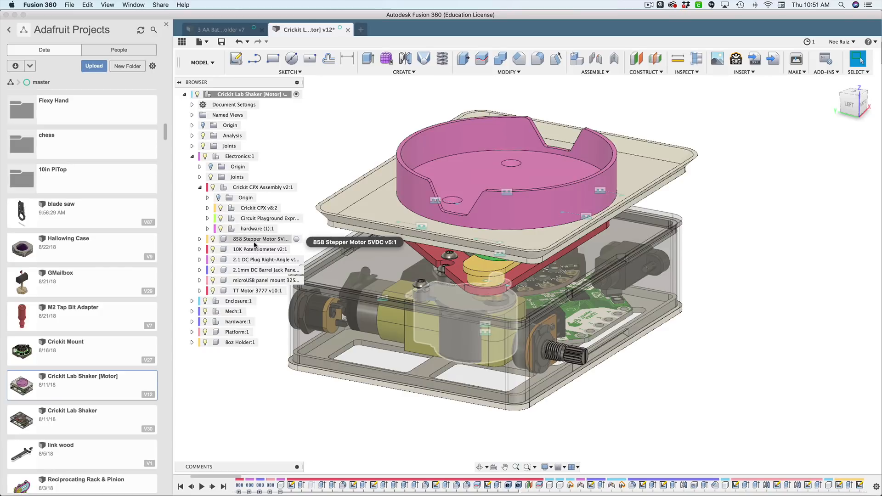
Delete the 858 Stepper Motor component from the Crickit CPX Assembly and confirm.
click(200, 187)
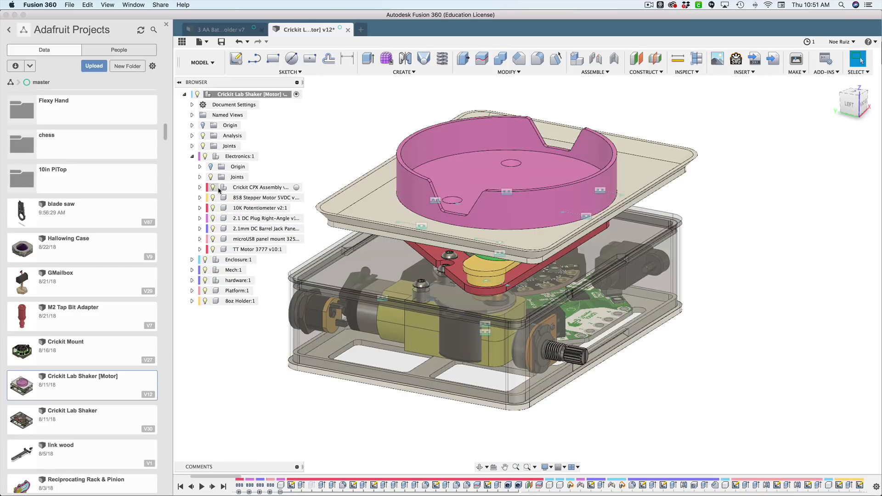
click(260, 198)
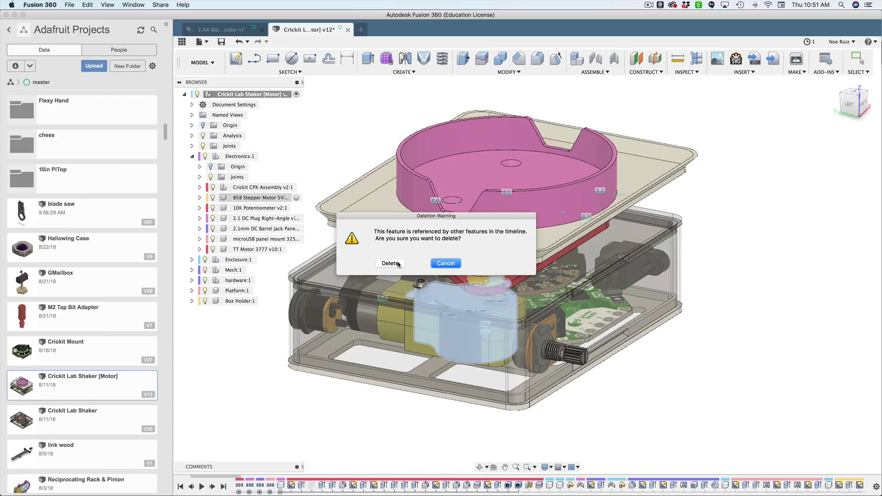
click(390, 263)
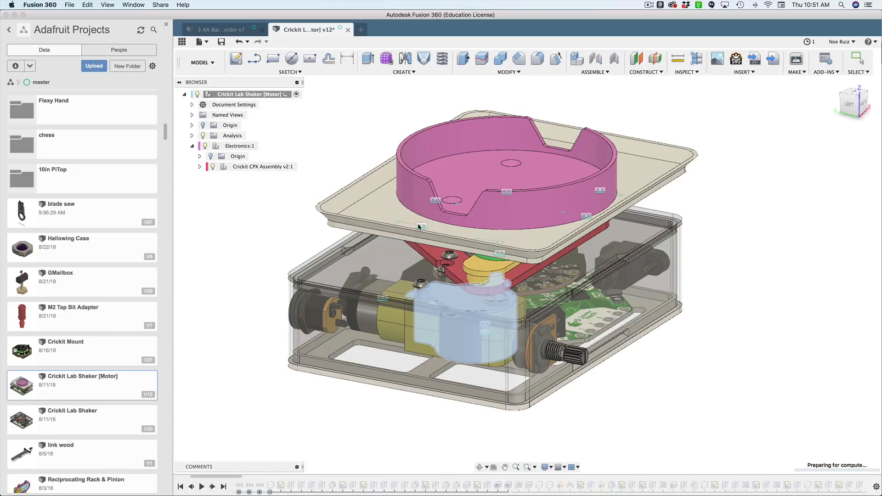
click(200, 156)
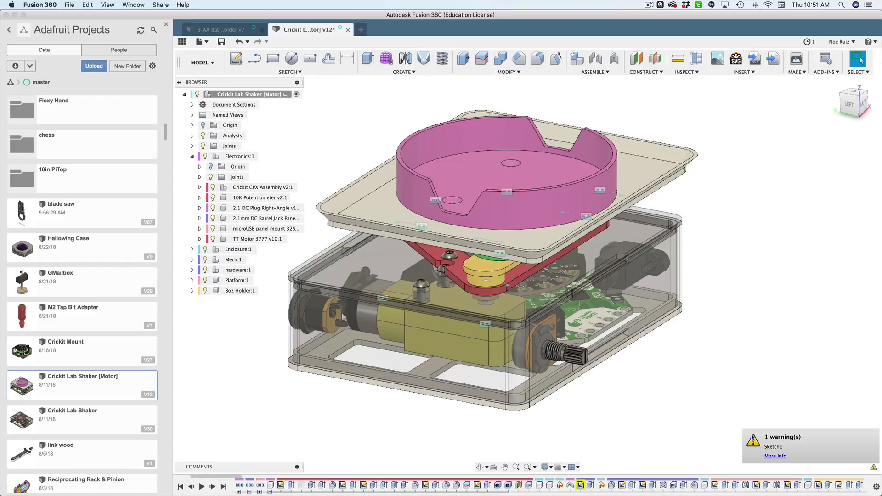
Review and dismiss the Sketch1 Project1 reference-failure warning details.
click(775, 455)
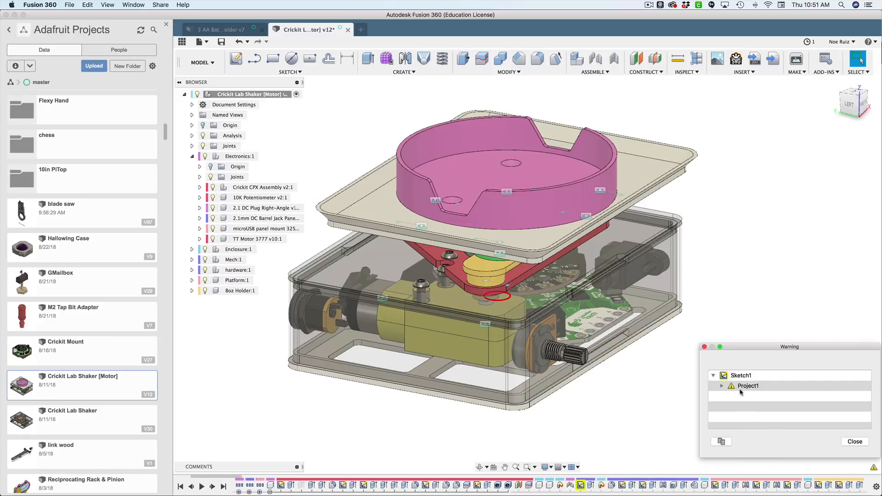
click(721, 386)
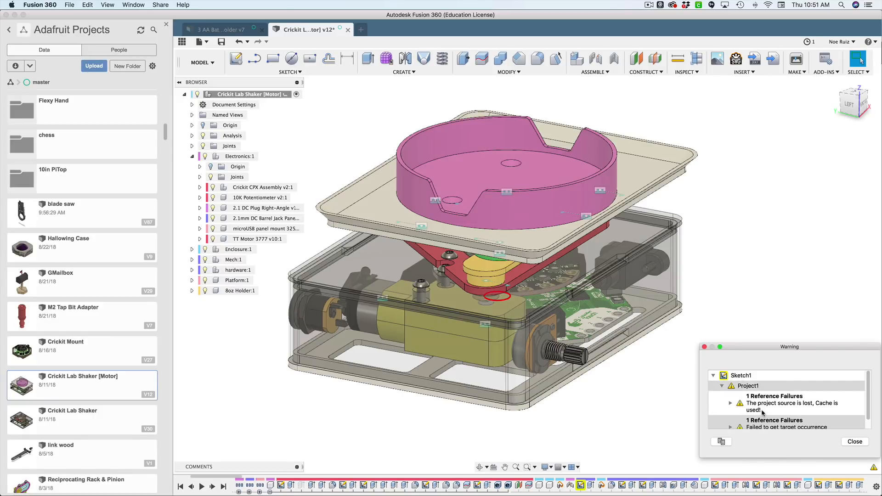
mouse_move(764, 403)
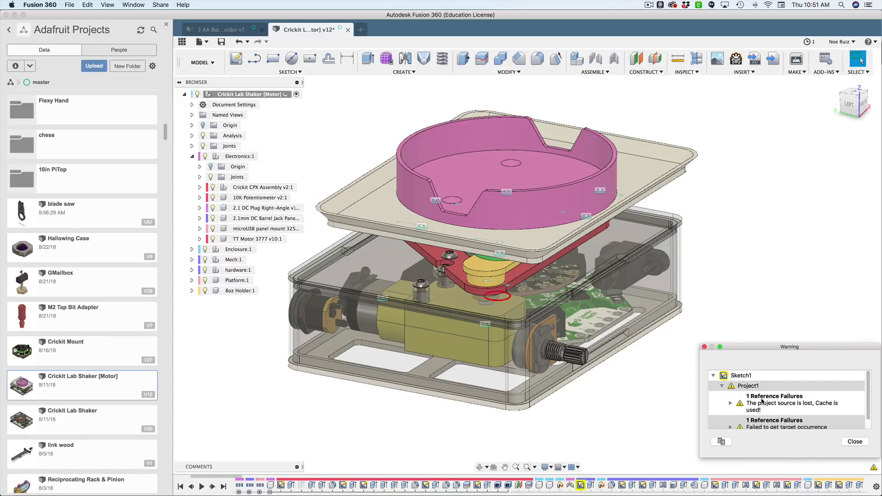
mouse_move(763, 361)
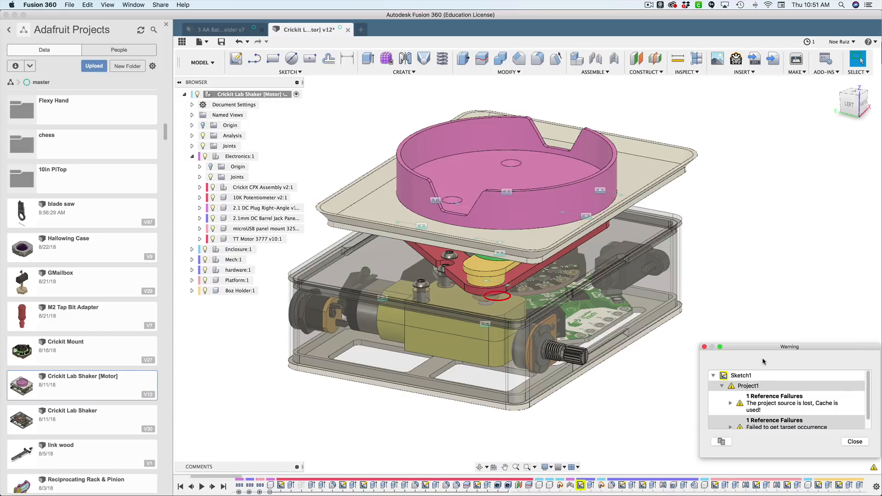
click(748, 385)
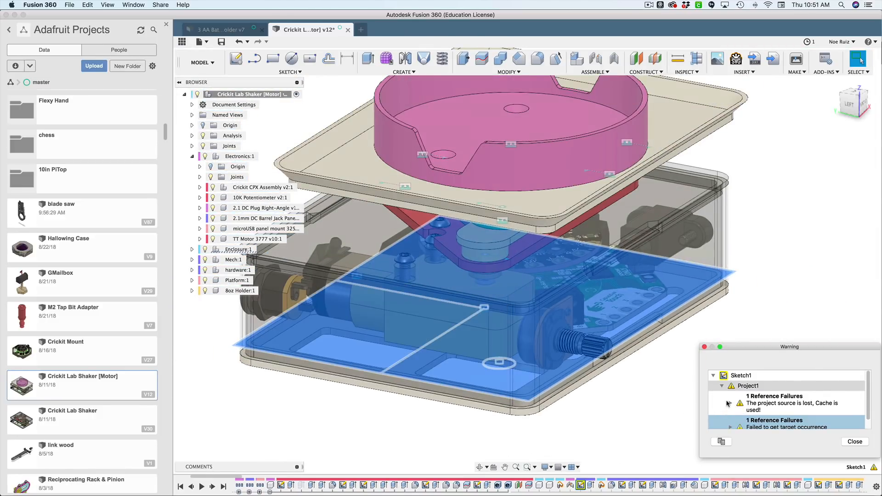
click(730, 382)
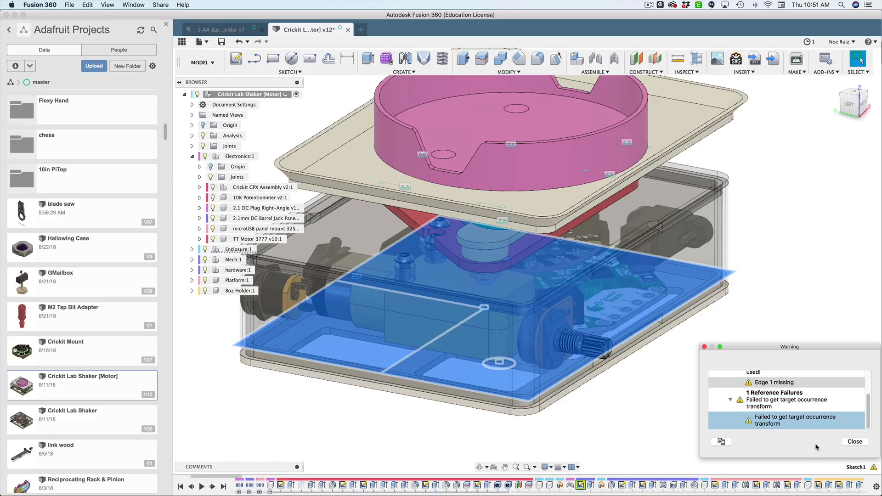
click(854, 442)
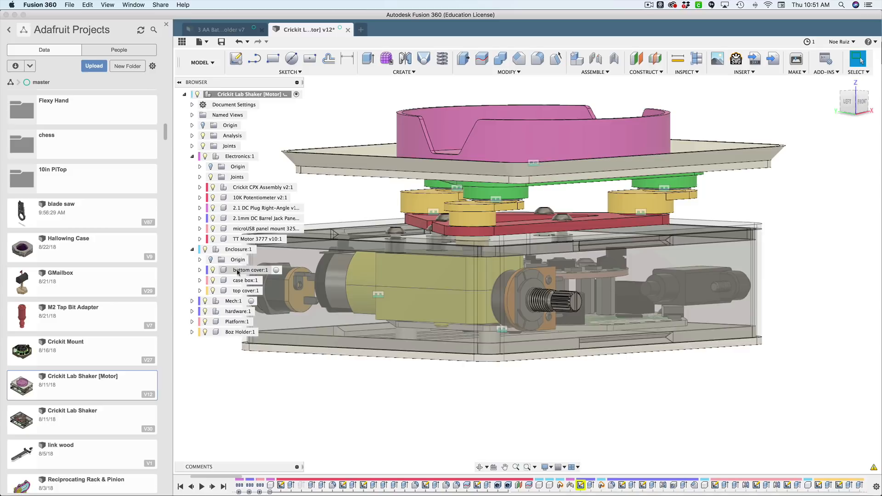
Expand bottom cover's Sketches and review Sketch1's missing-edge reference failures.
click(200, 270)
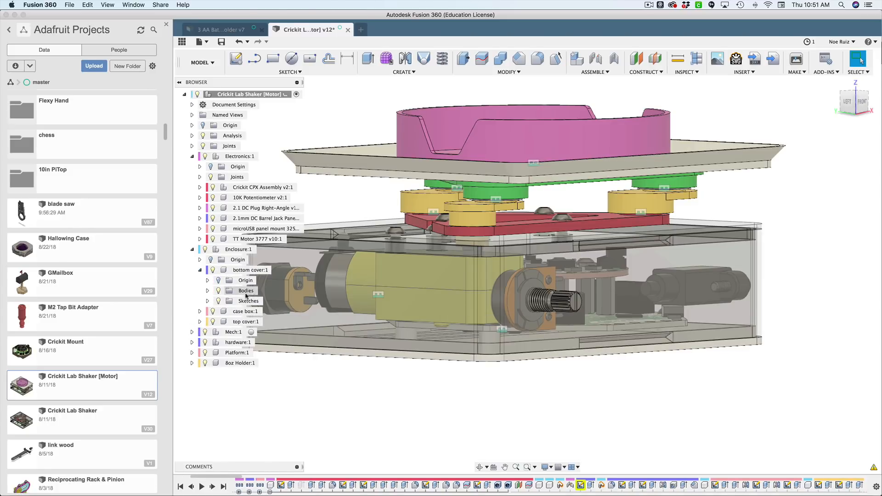
click(255, 321)
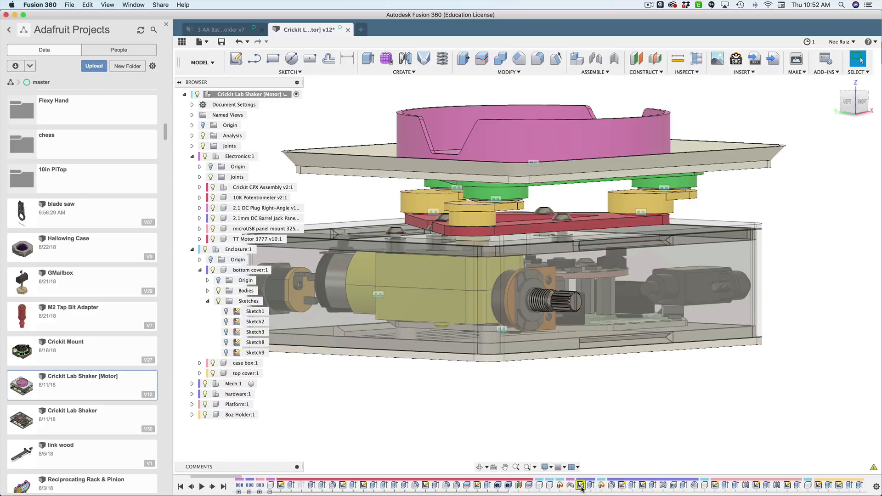
right_click(255, 311)
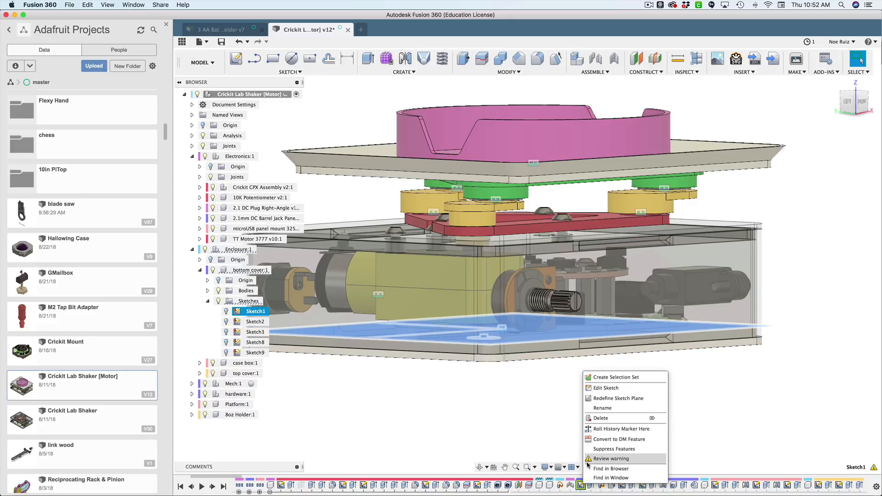
click(611, 458)
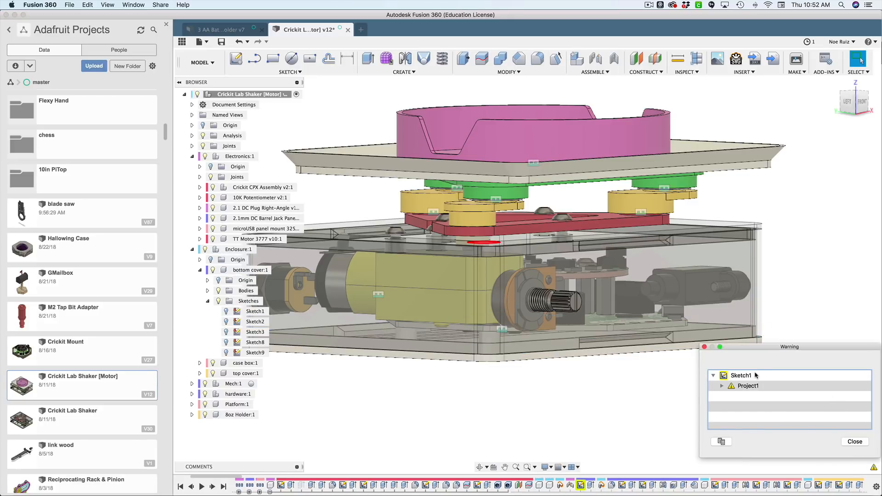
click(722, 386)
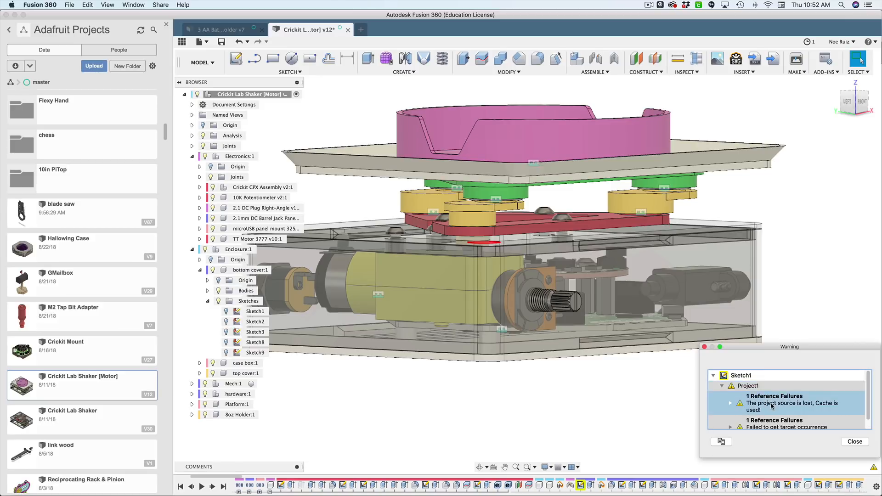
click(731, 403)
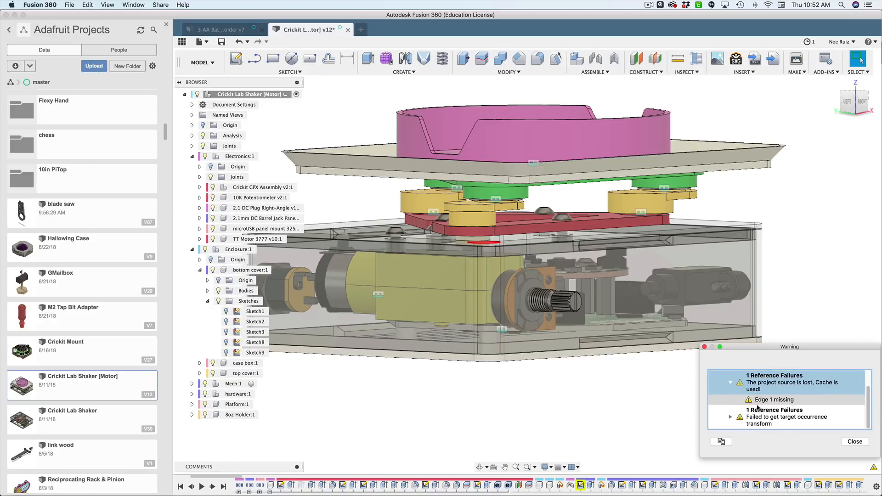
click(855, 442)
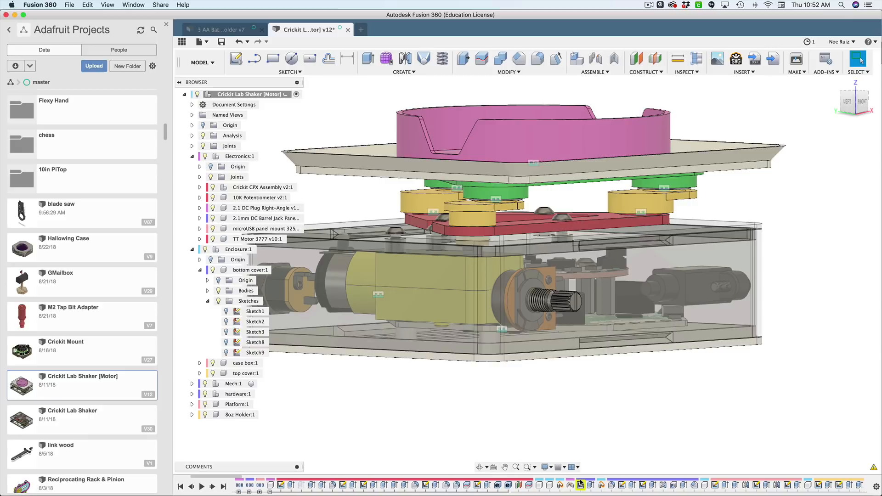
right_click(256, 311)
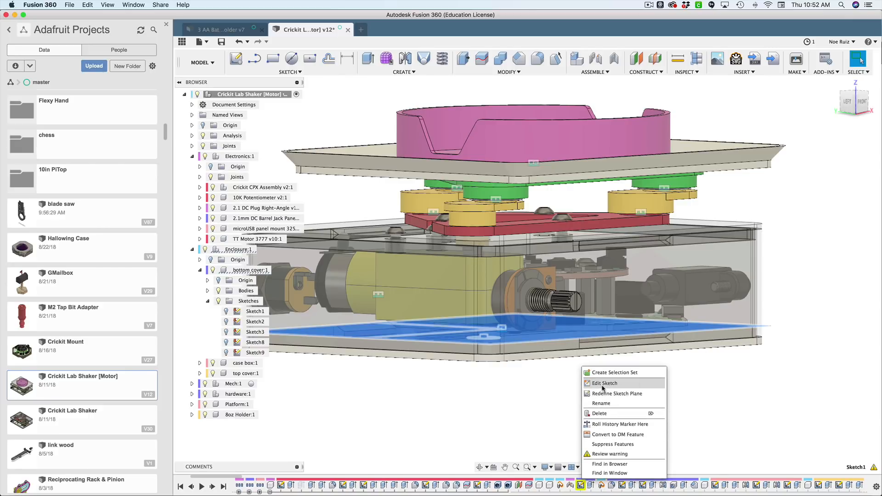
Edit the bottom cover's Sketch1 circle and stop the sketch to recompute.
click(604, 383)
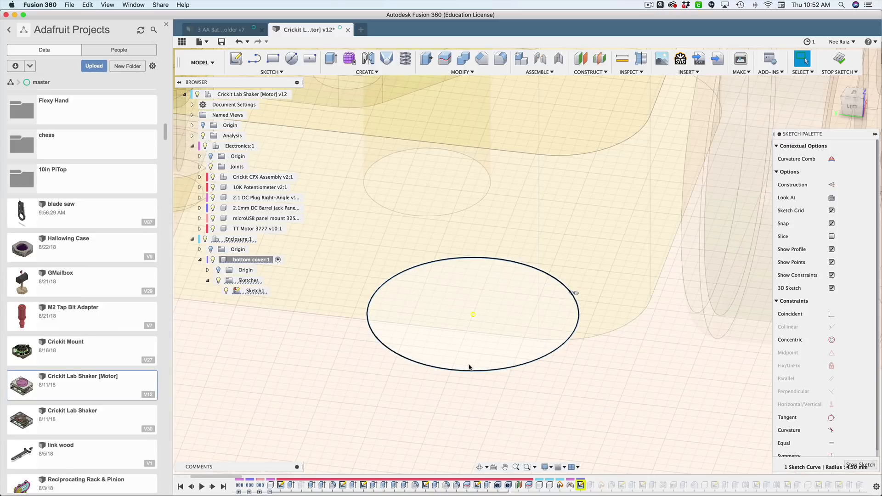
click(468, 367)
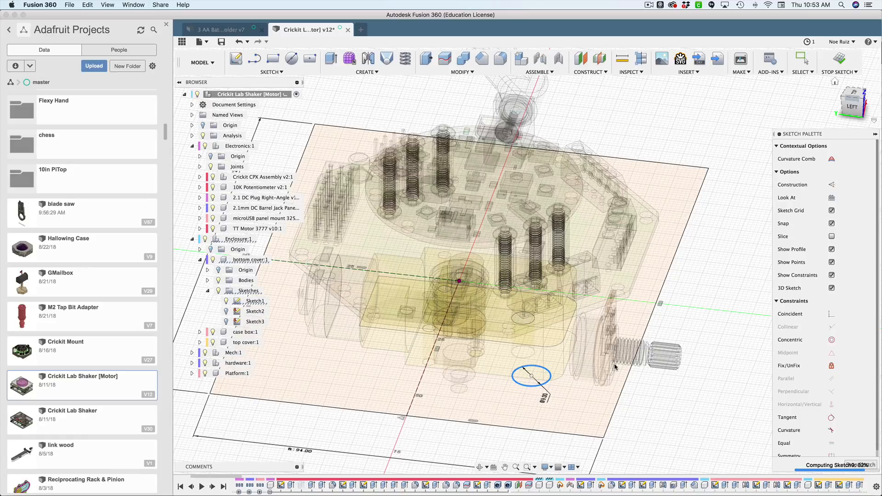
click(843, 63)
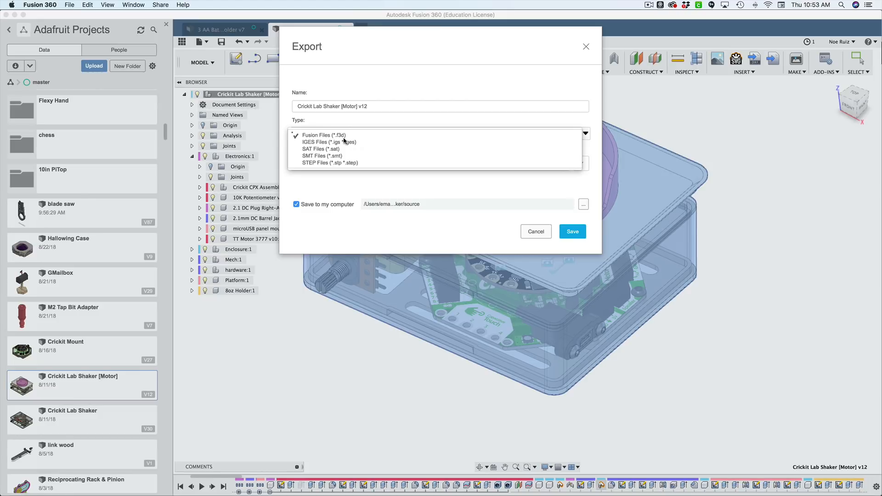
mouse_move(352, 136)
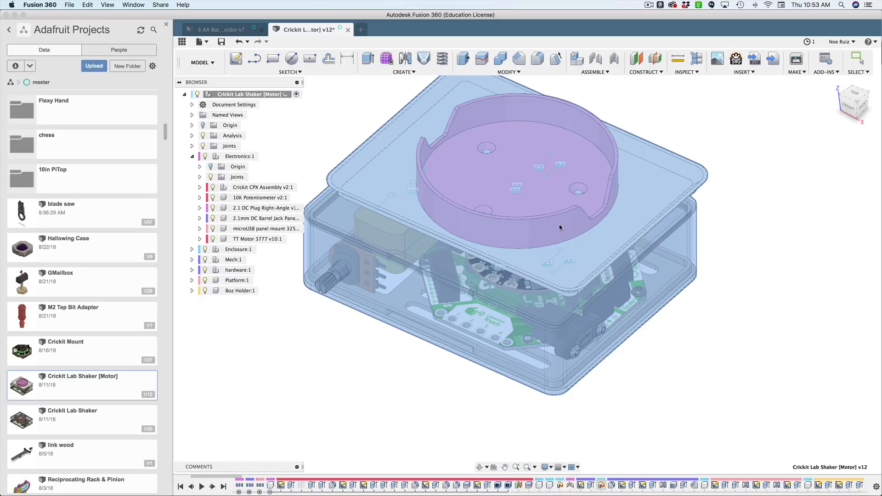
Switch to Finder to check the exported Crickit Lab Shaker [Motor] v12.f3d.
key(Cmd+Tab)
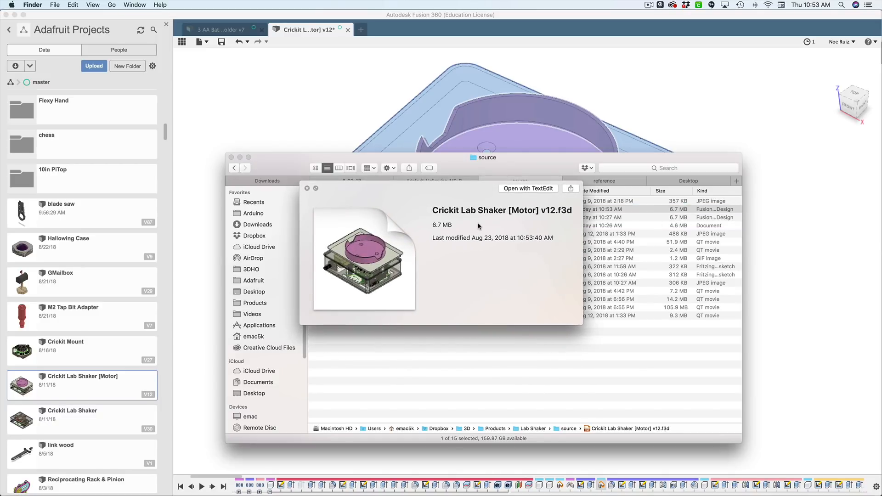
Return to the shaker assembly in Fusion 360.
click(308, 188)
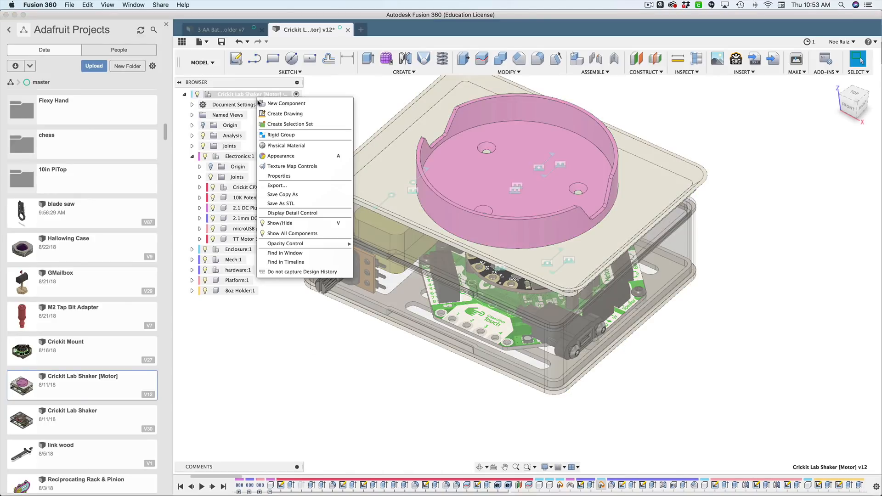
Export the shaker design as STEP Files (*.stp *.step) to the computer.
click(276, 186)
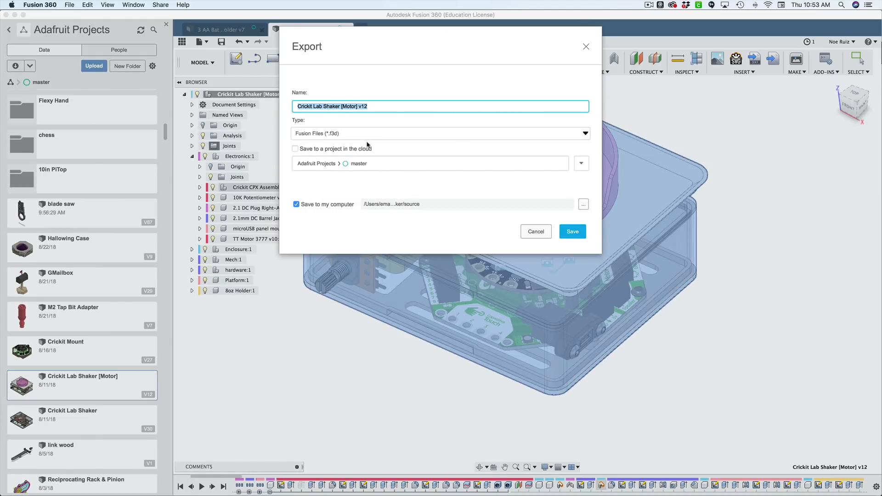
click(439, 133)
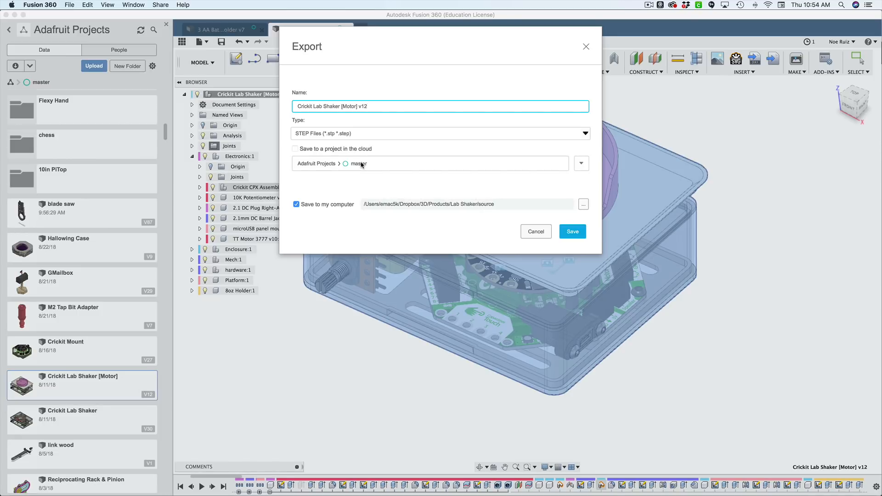
click(572, 231)
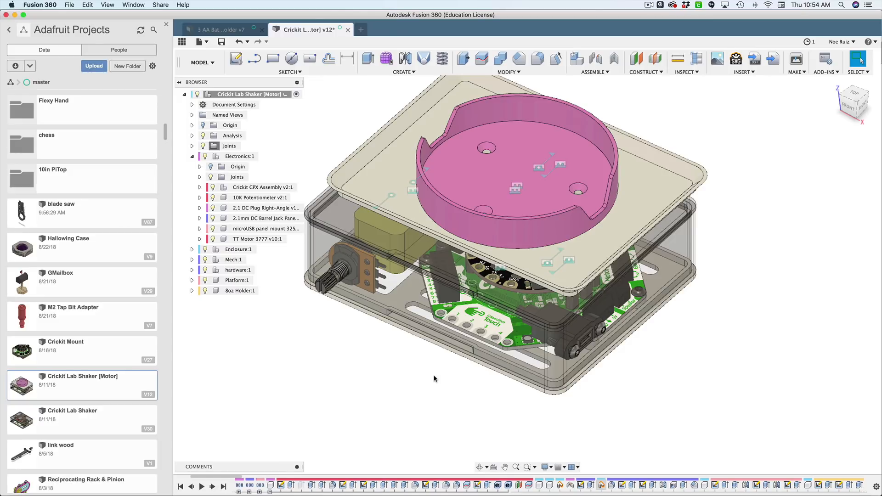
mouse_move(741, 293)
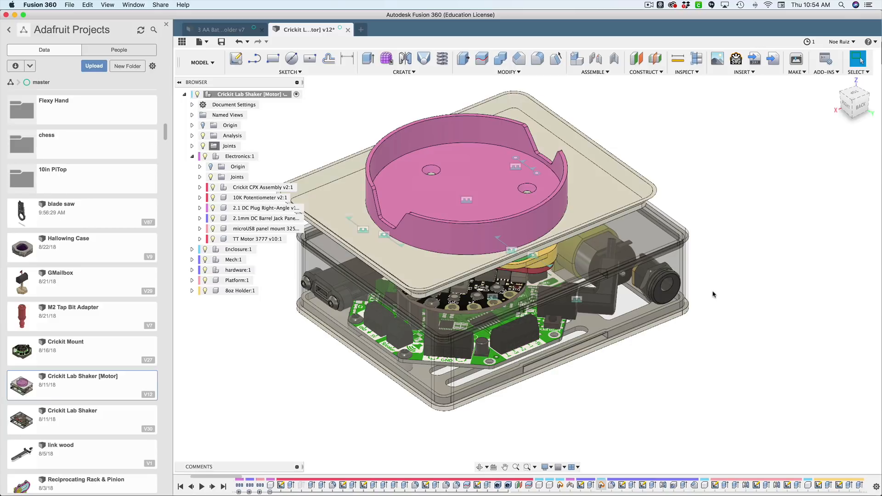
mouse_move(704, 322)
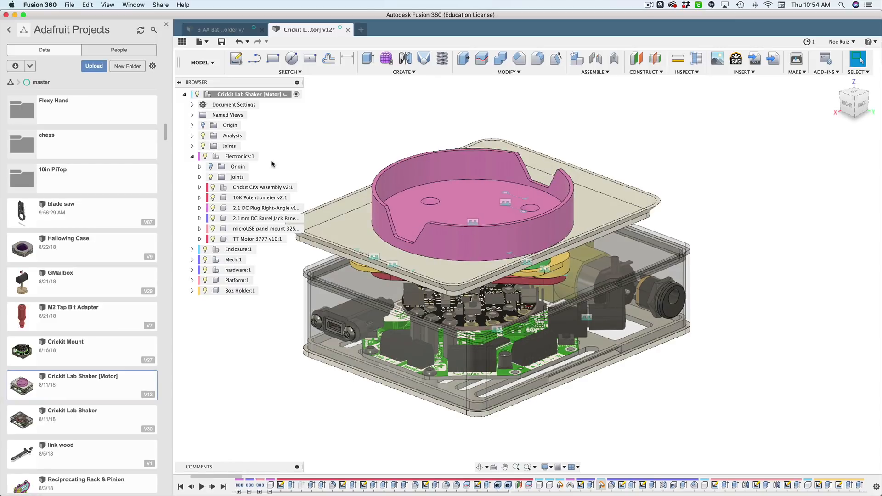
mouse_move(248, 94)
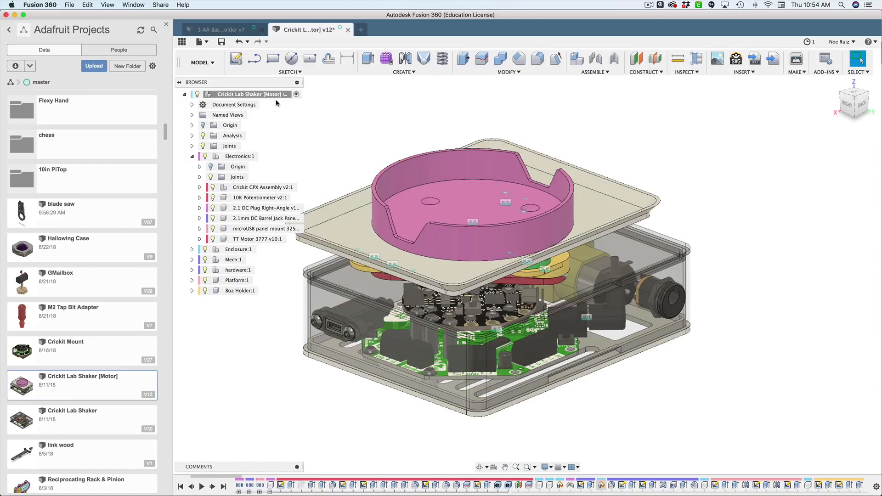
mouse_move(49, 277)
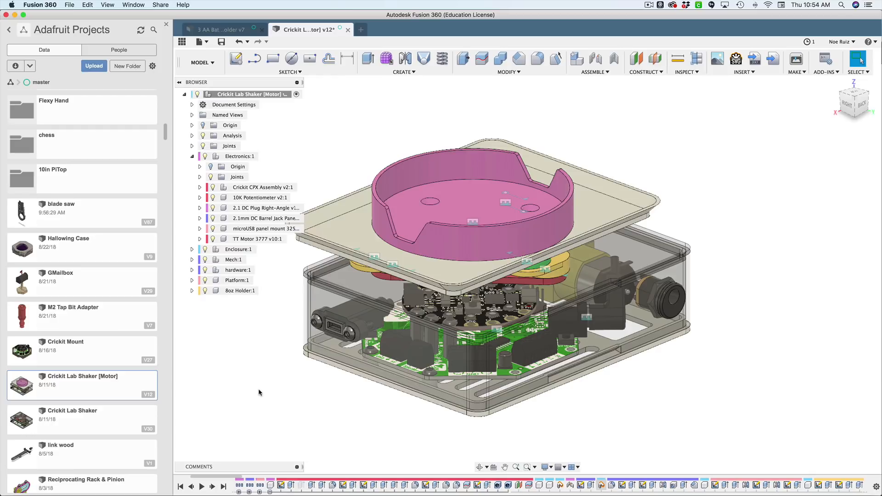
mouse_move(270, 446)
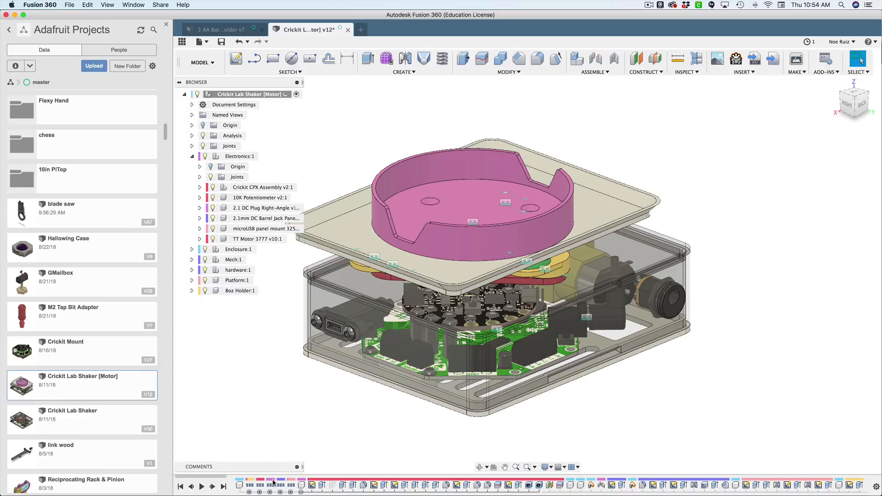
click(265, 218)
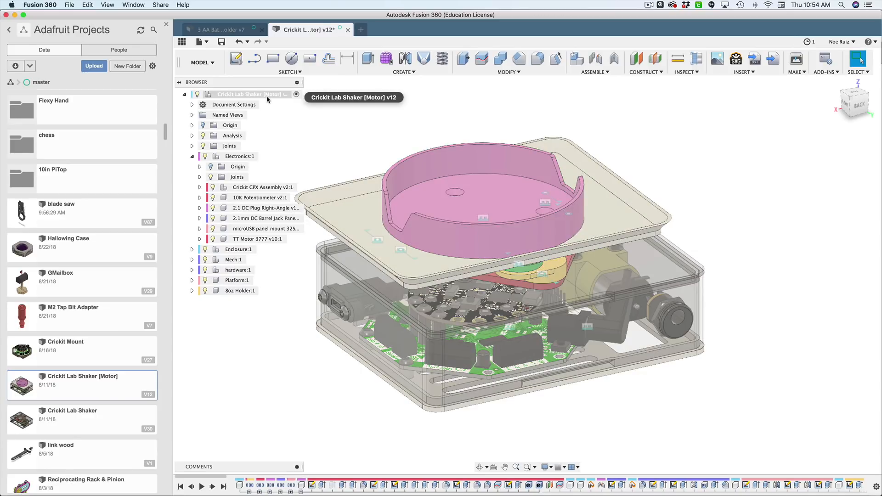
mouse_move(288, 252)
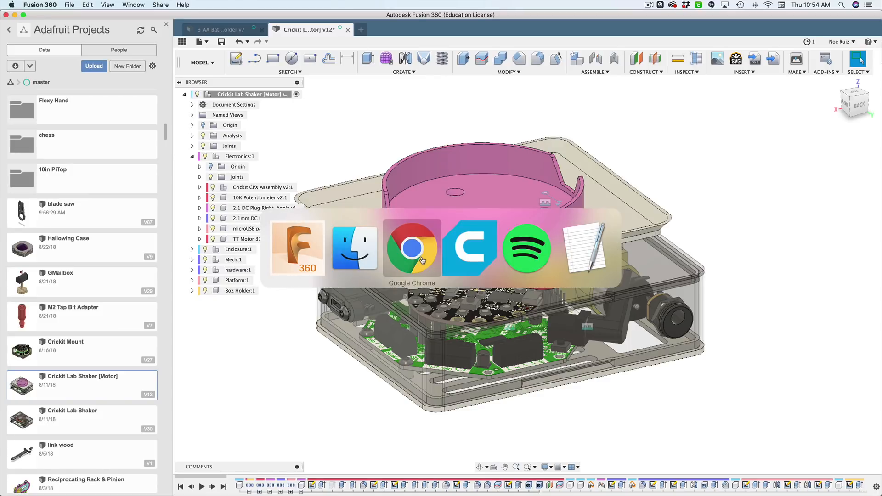
Open the Adafruit_CAD_Parts repository in Chrome and scroll through its part folders.
click(411, 248)
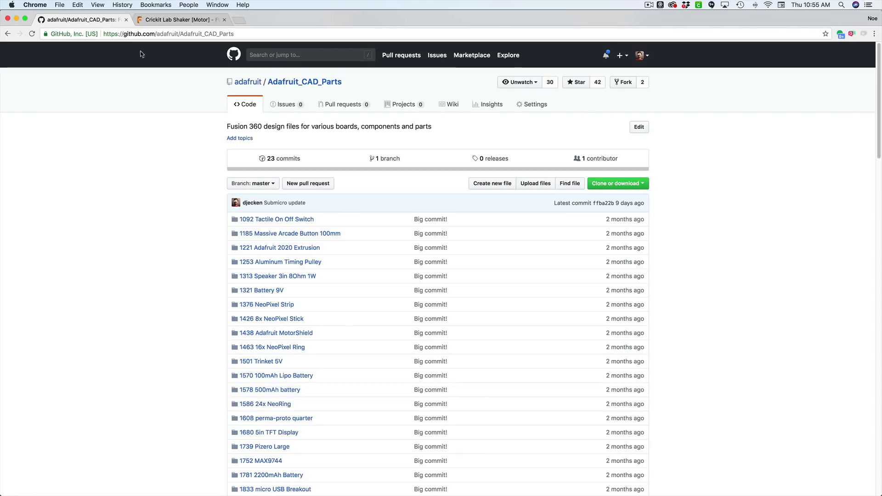
scroll(down, 3)
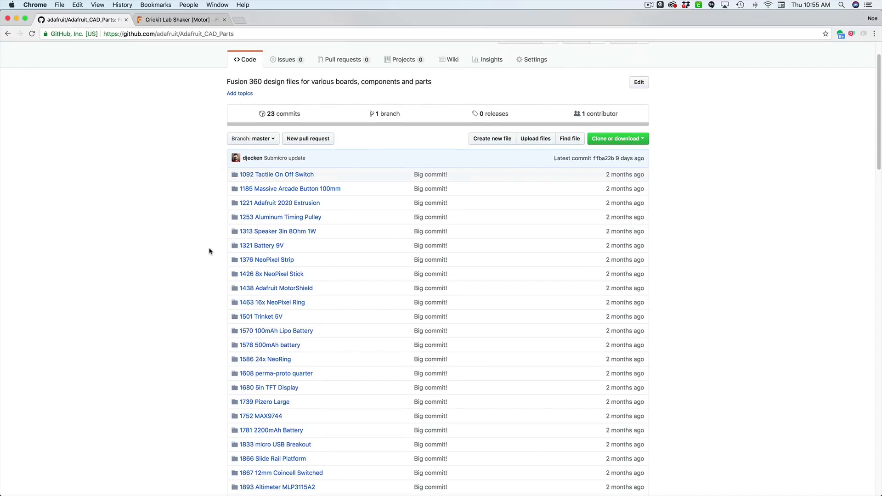
scroll(down, 3)
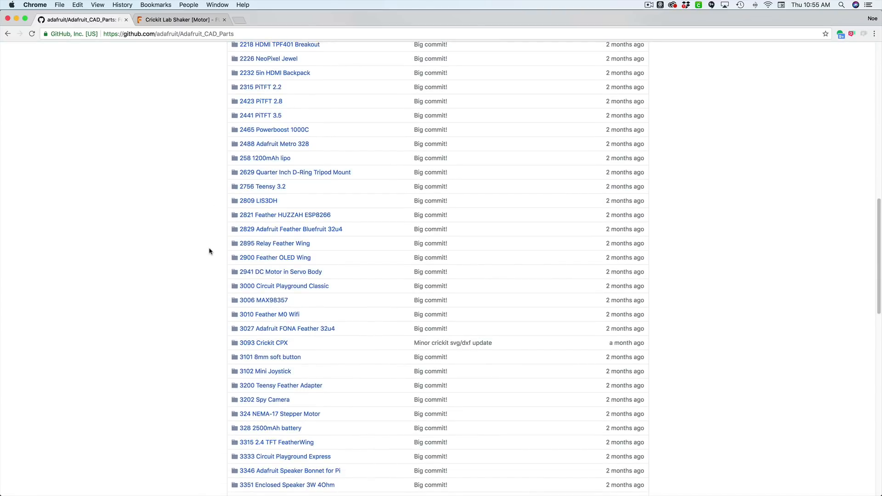
mouse_move(277, 316)
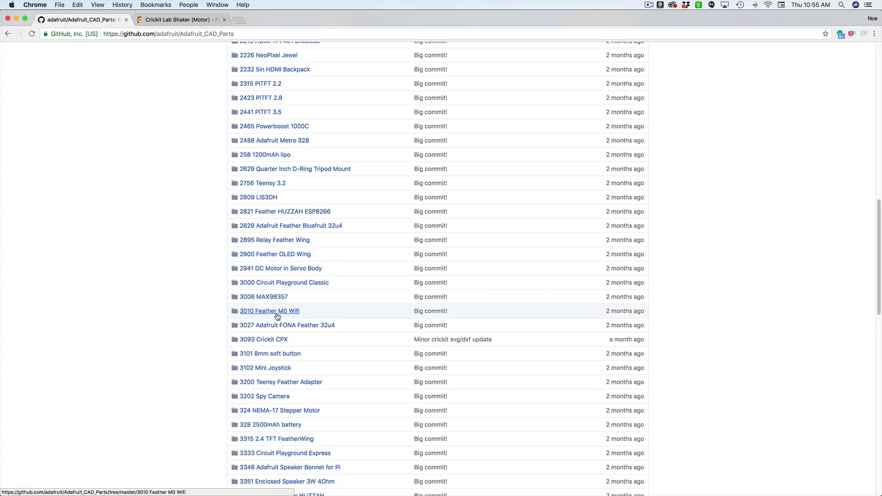
scroll(down, 3)
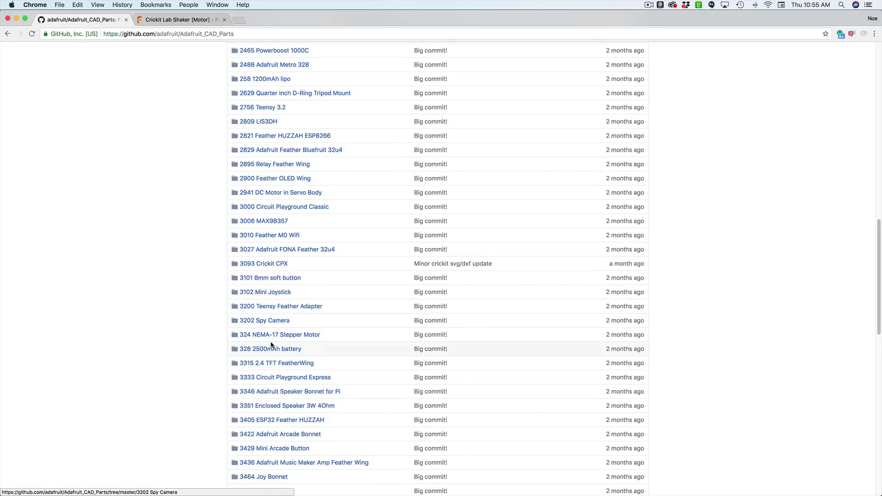
scroll(down, 3)
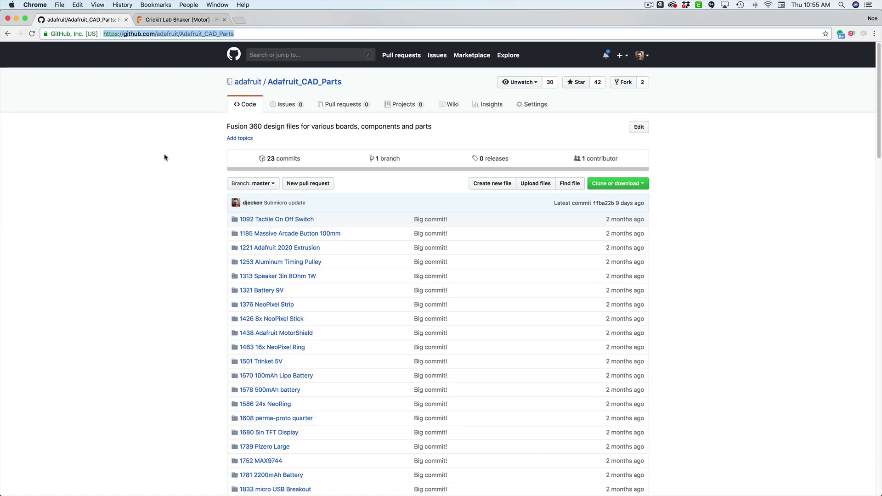
mouse_move(322, 309)
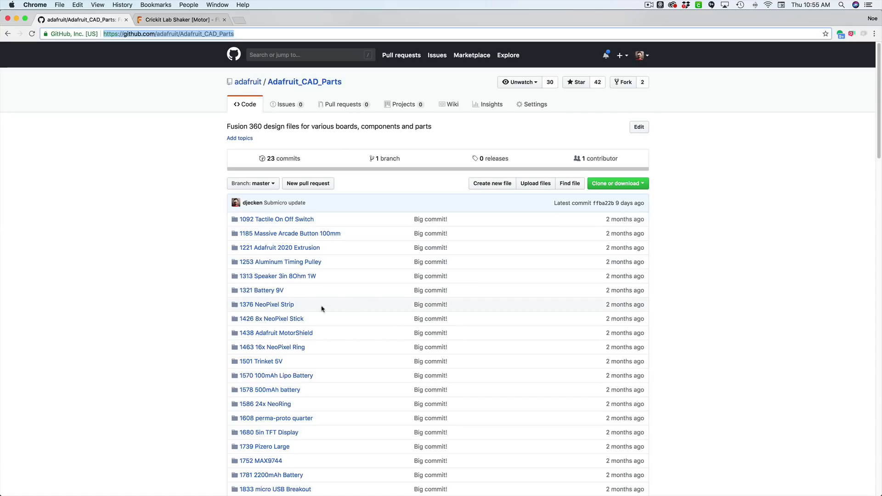
click(266, 305)
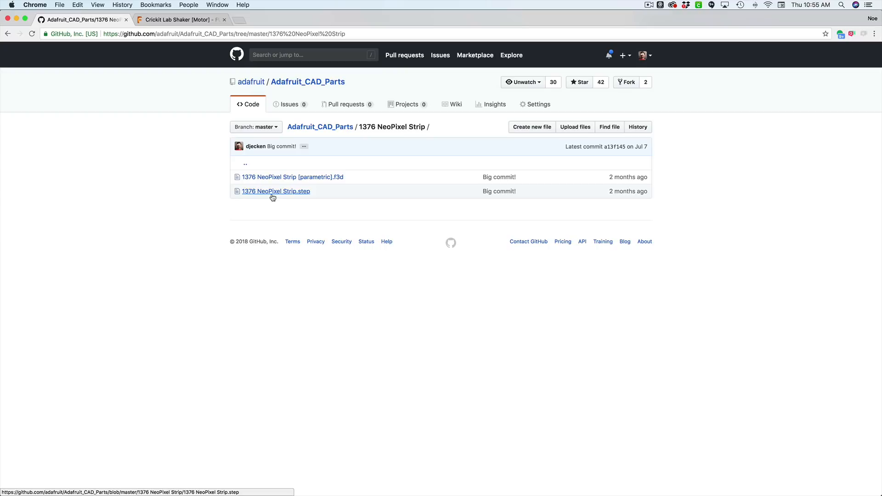
mouse_move(264, 197)
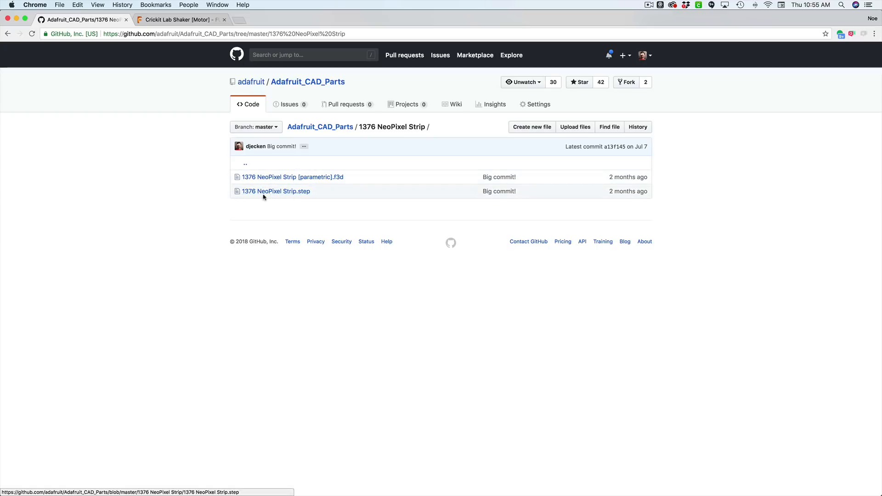
click(275, 191)
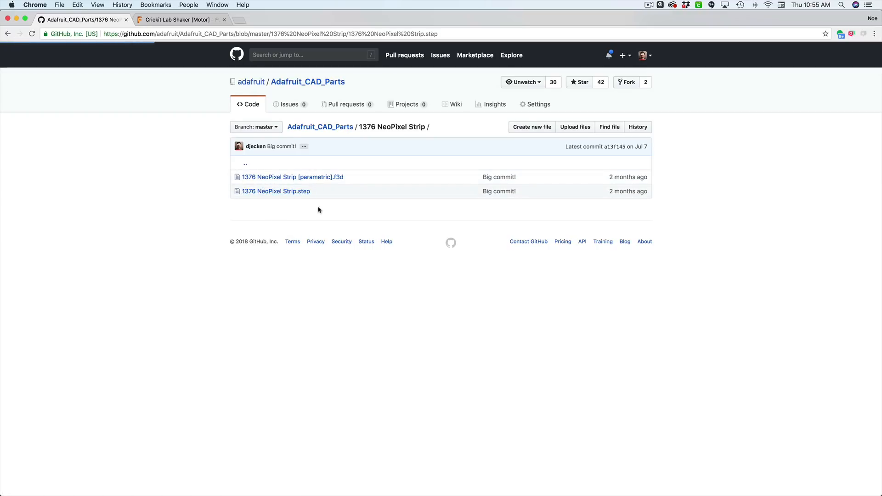
click(275, 191)
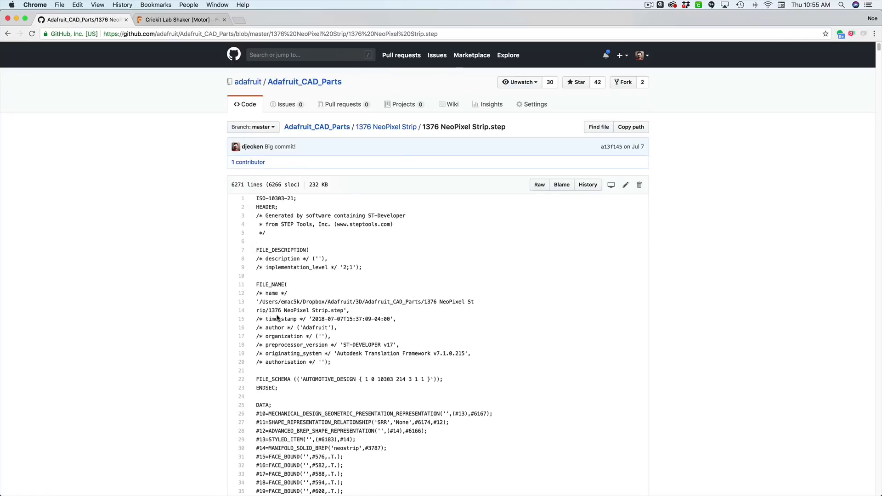
mouse_move(314, 130)
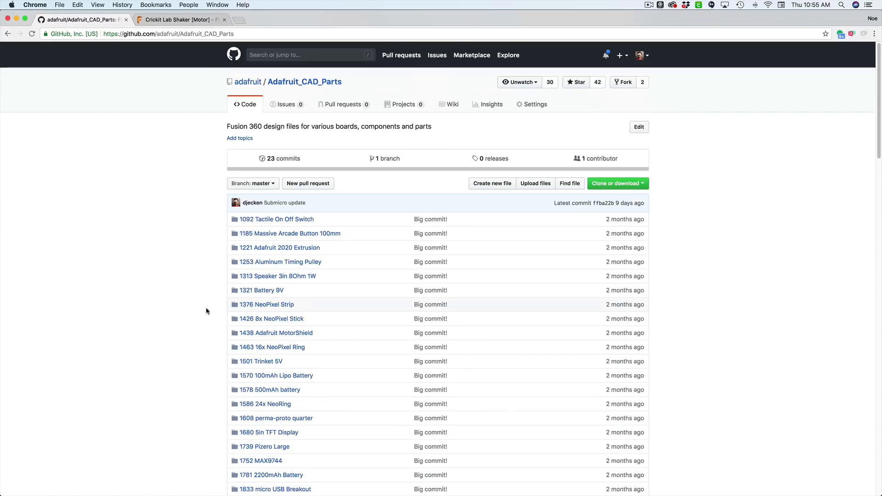
mouse_move(399, 159)
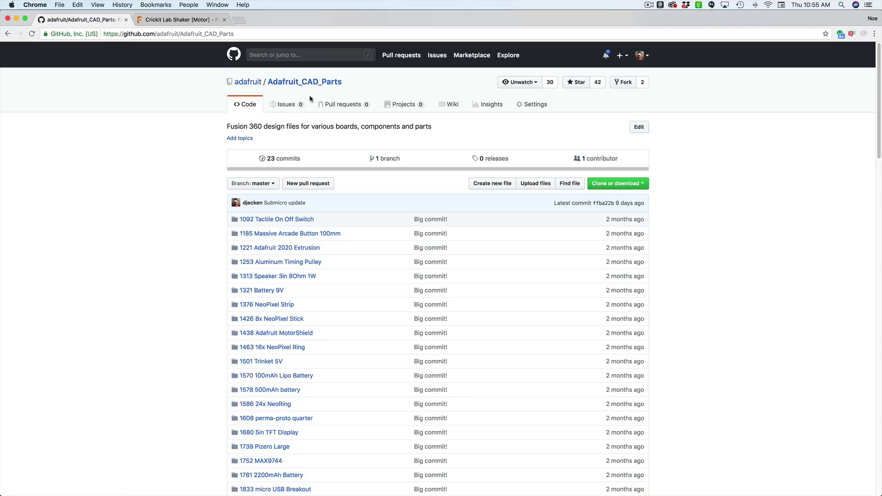
mouse_move(126, 156)
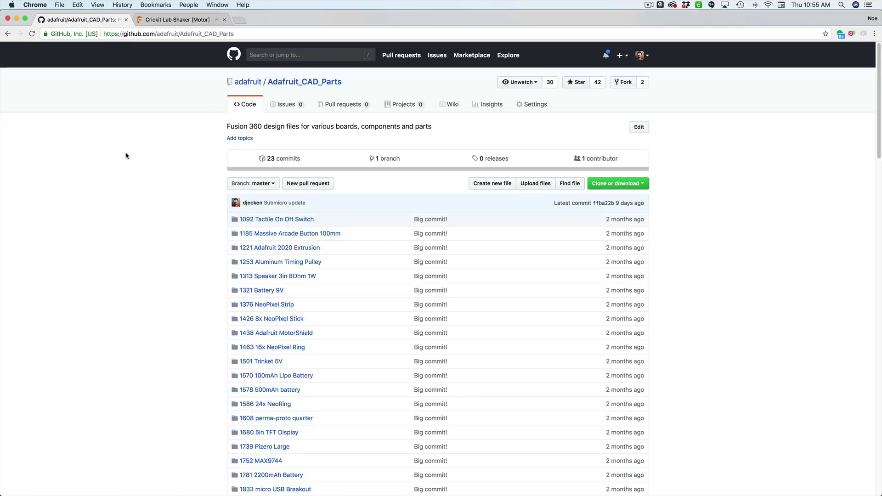